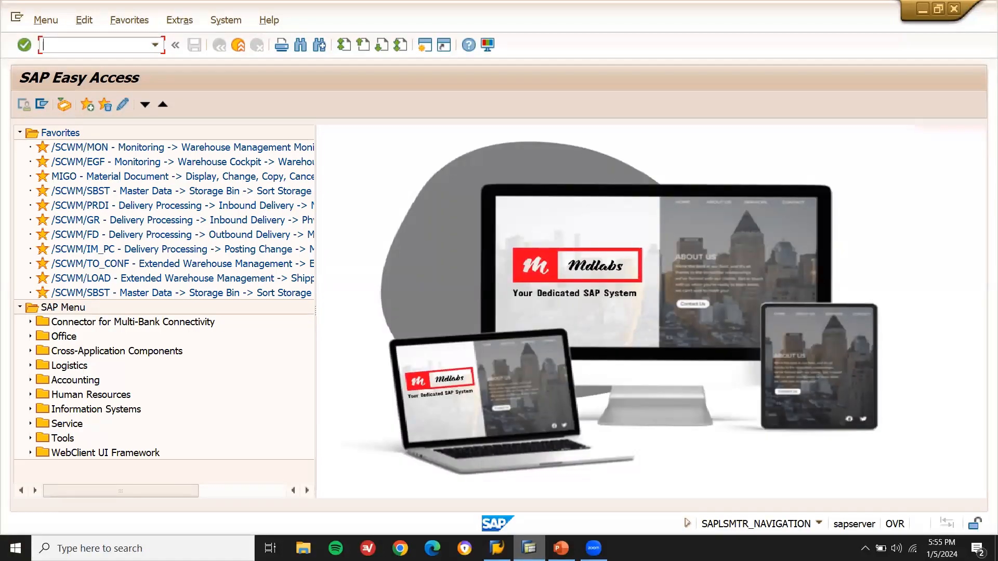
- Launch transaction ME21N to create a new purchase order
{"action": "type", "text": "ME21N"}
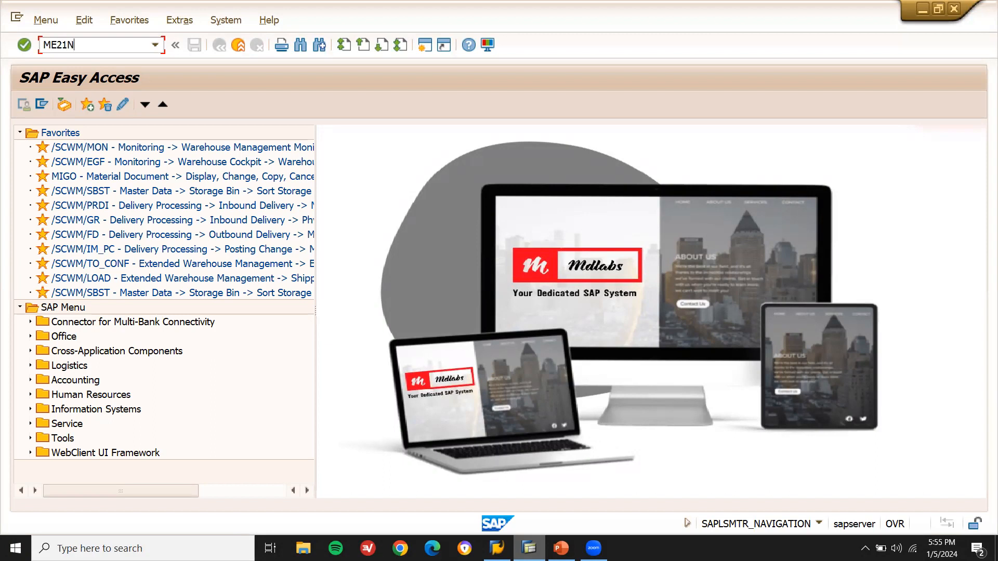
{"action": "key", "text": "Enter"}
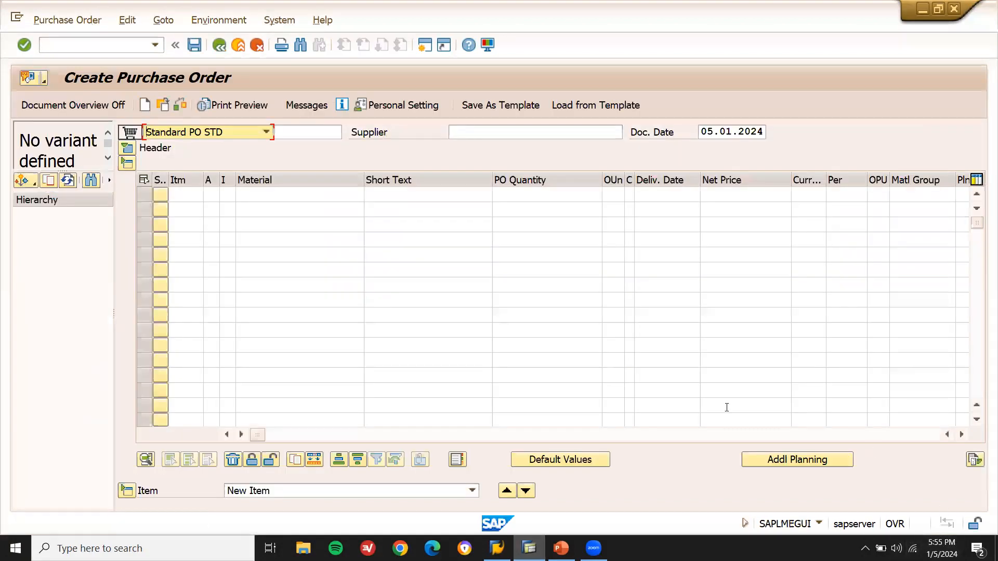
{"action": "left_click", "coordinate": [535, 132]}
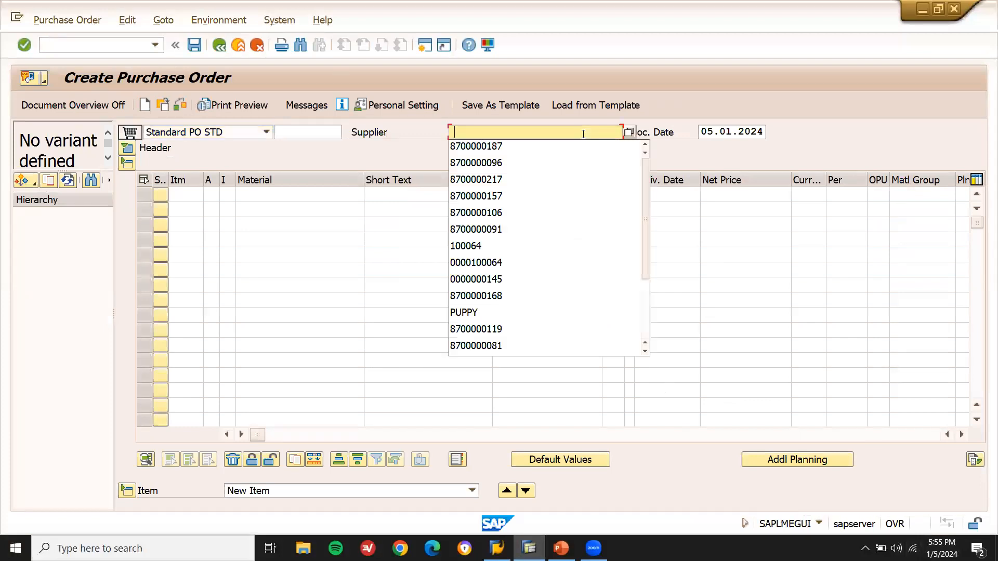
{"action": "left_click", "coordinate": [476, 145]}
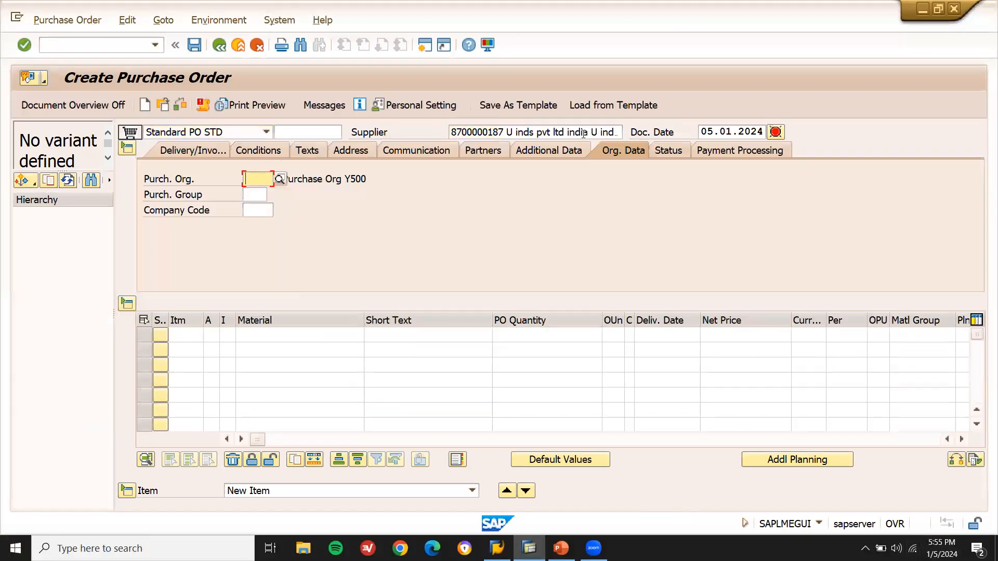
{"action": "type", "text": "DN01"}
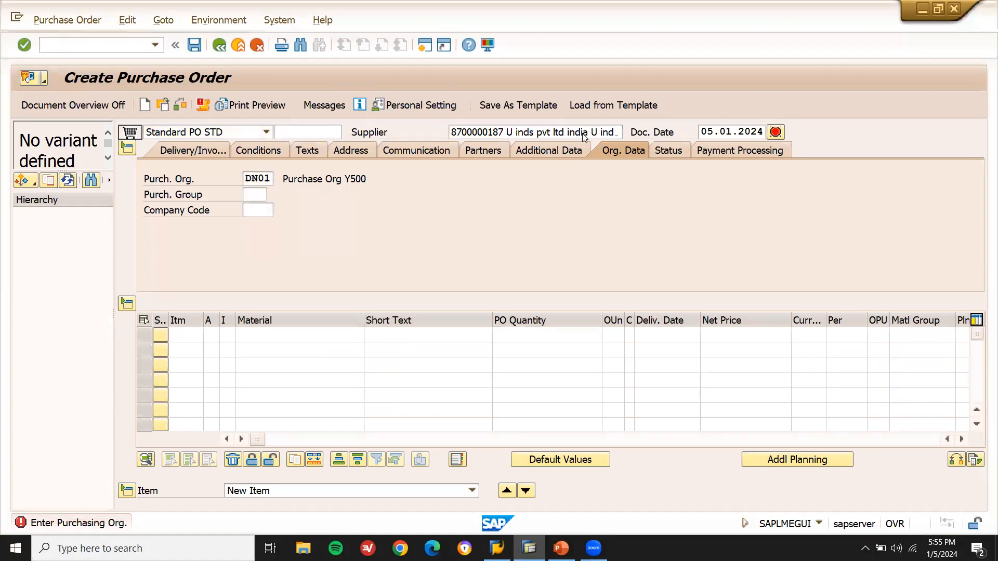
{"action": "key", "text": "Enter"}
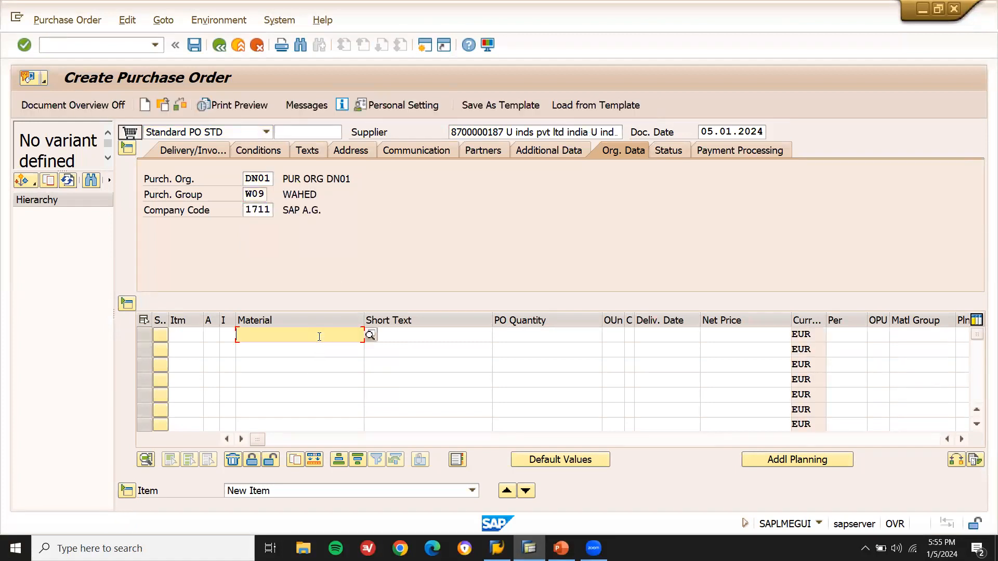
{"action": "type", "text": "11498"}
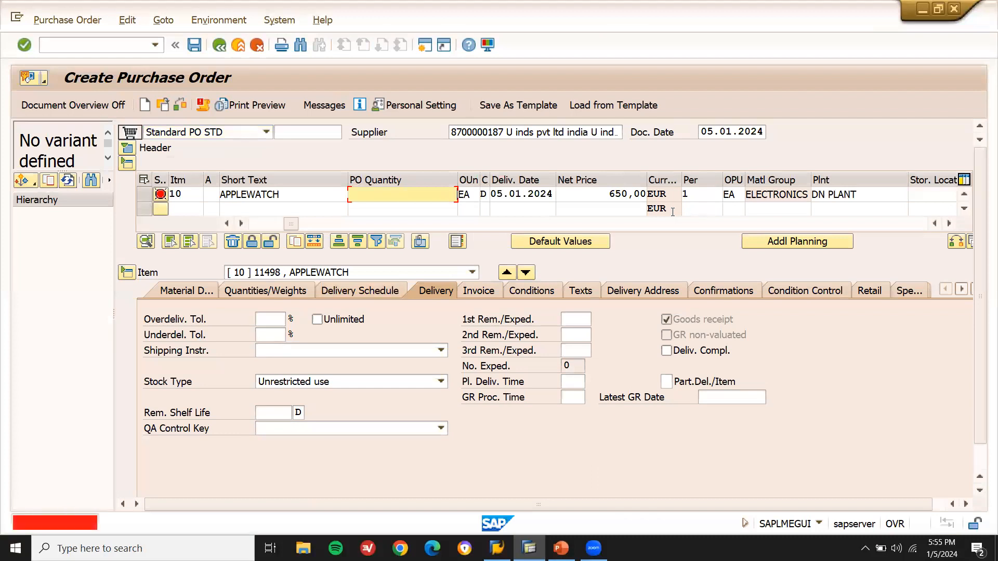
{"action": "type", "text": "10"}
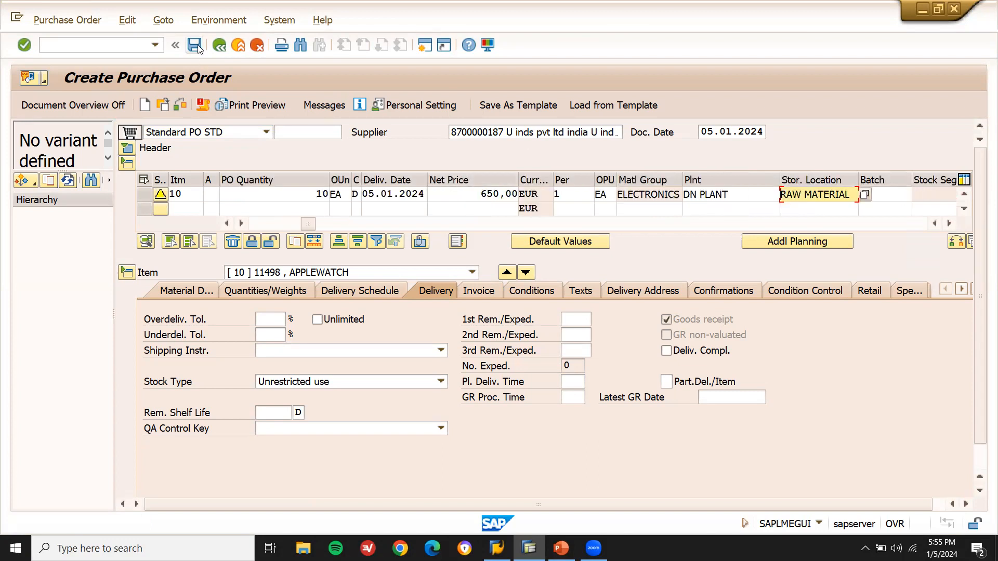
{"action": "left_click", "coordinate": [195, 45]}
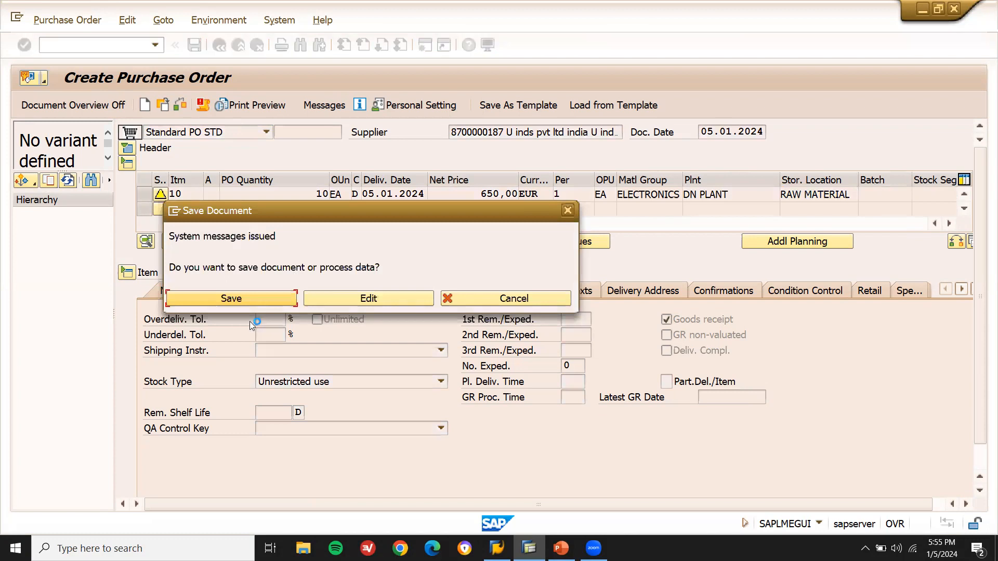
{"action": "left_click", "coordinate": [231, 298]}
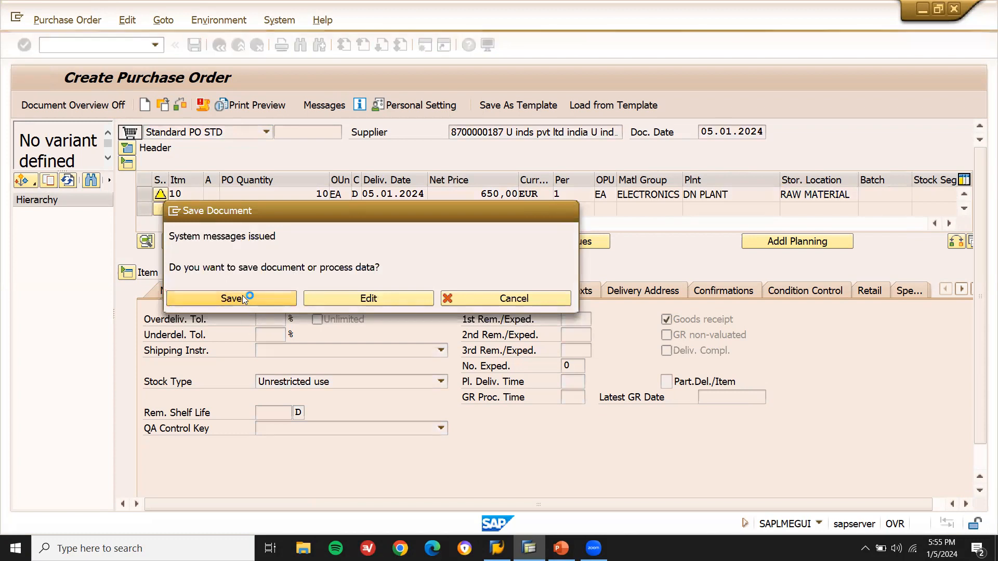
{"action": "left_click", "coordinate": [231, 299]}
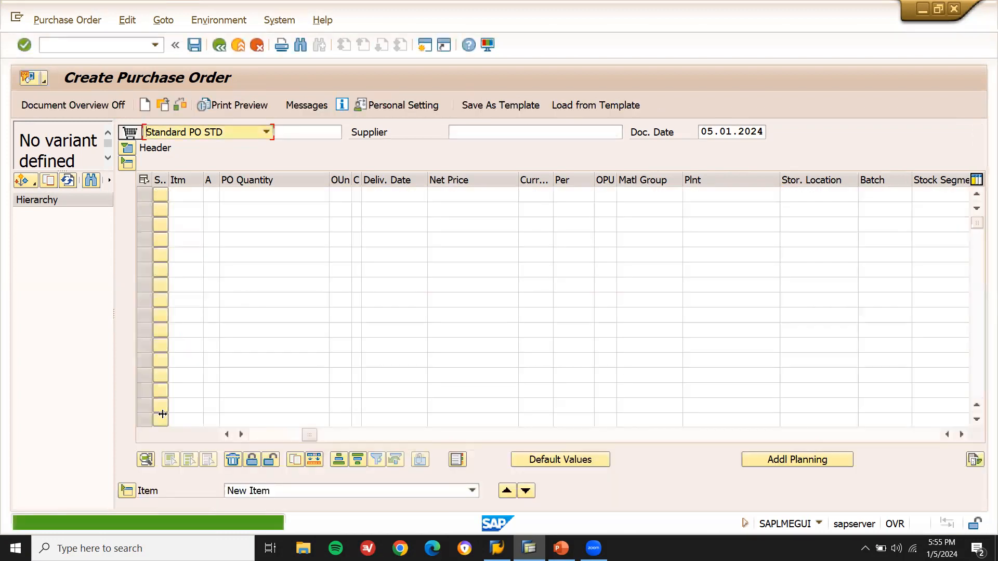
{"action": "left_click", "coordinate": [194, 45]}
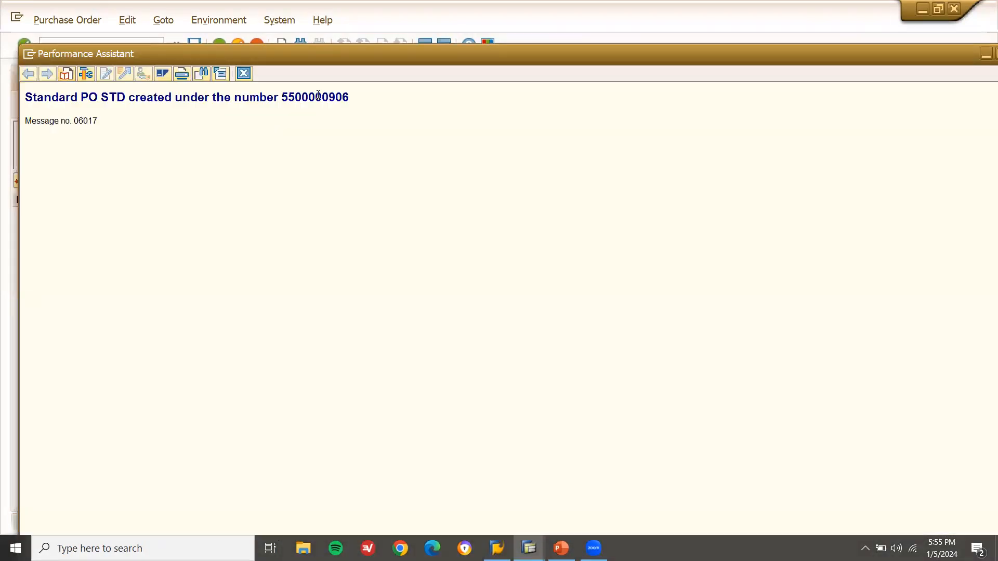
{"action": "double_click", "coordinate": [314, 96]}
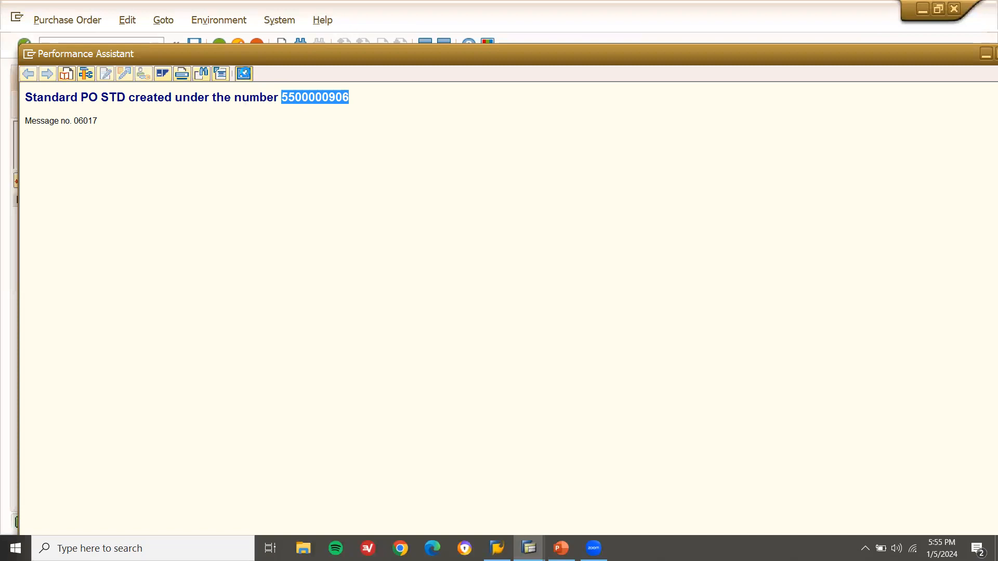
{"action": "left_click", "coordinate": [987, 53]}
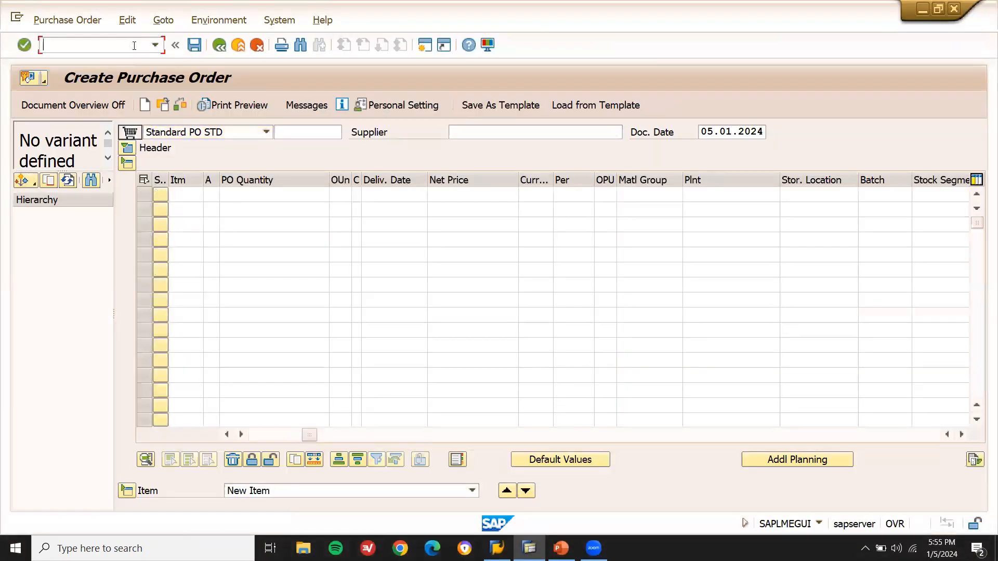
{"action": "type", "text": "/NM"}
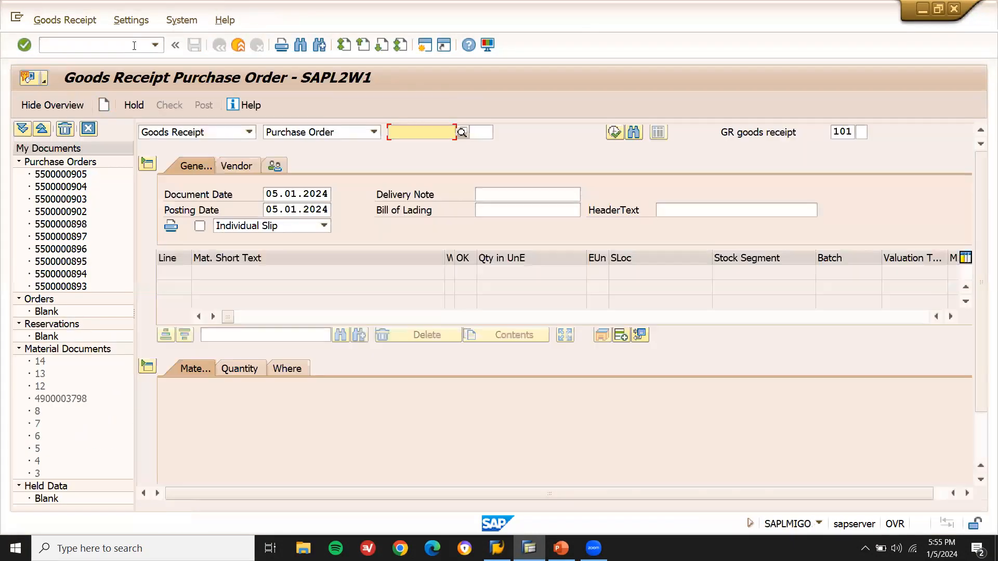
{"action": "type", "text": "5500000906"}
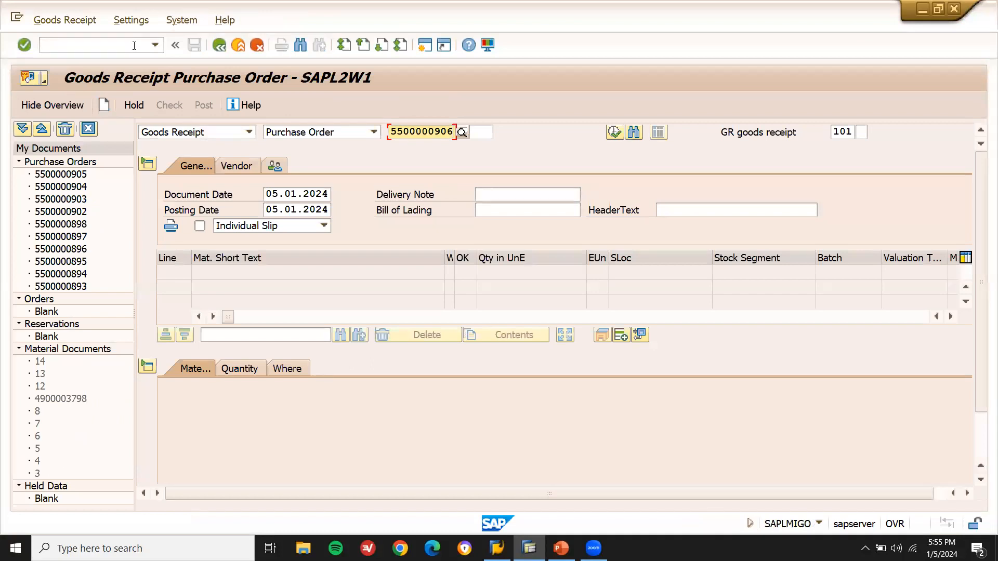
{"action": "key", "text": "Enter"}
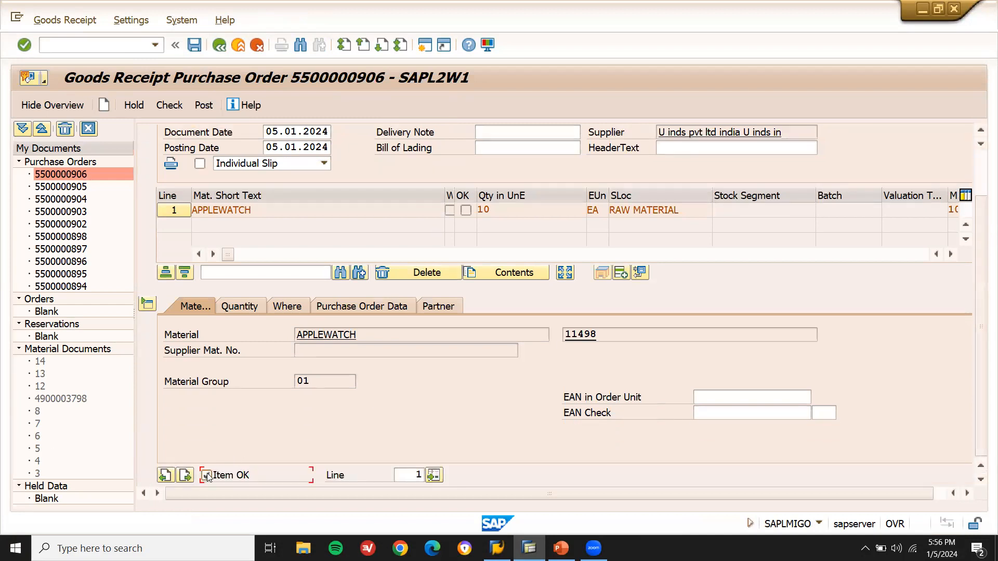
{"action": "left_click", "coordinate": [207, 475]}
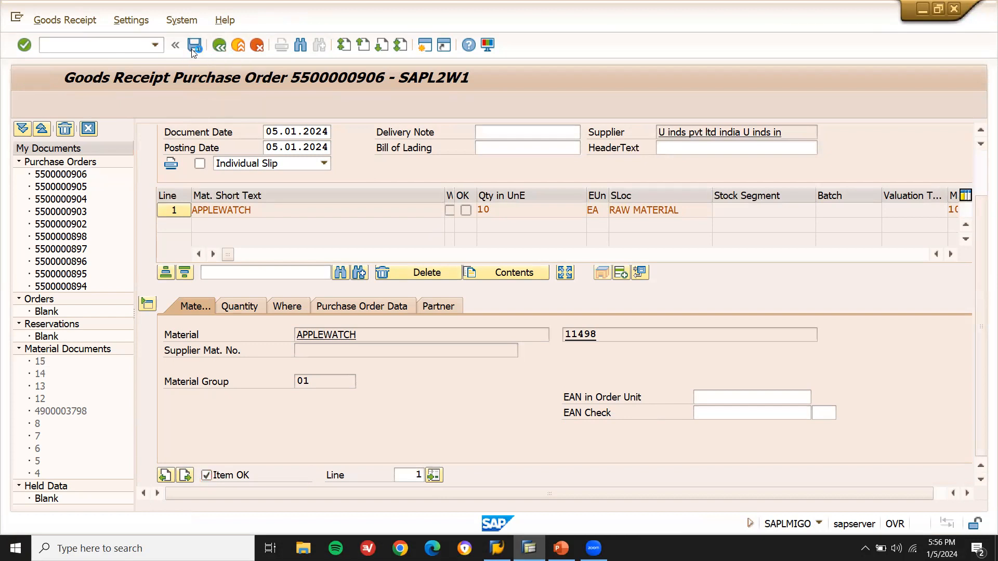
{"action": "left_click", "coordinate": [194, 45]}
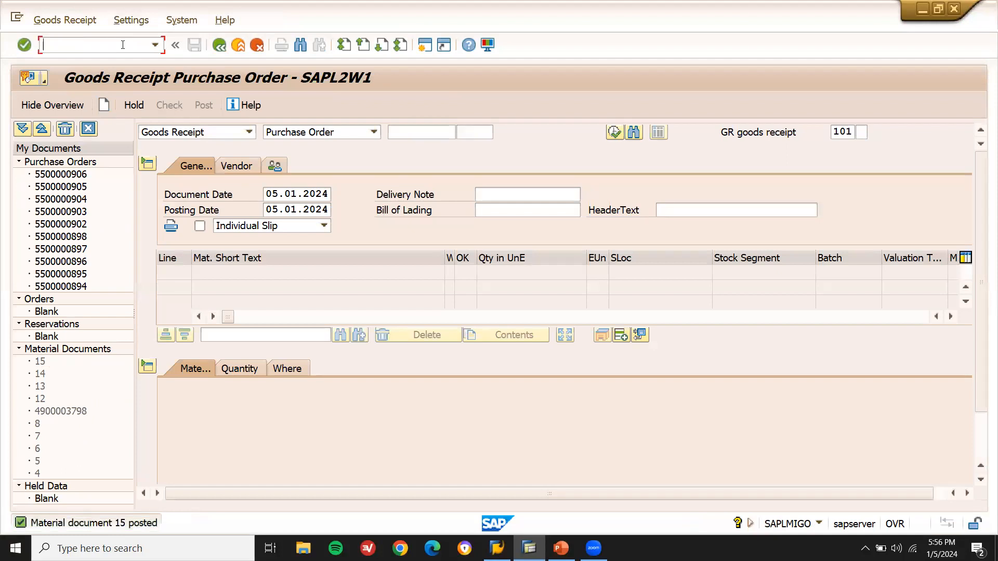
{"action": "type", "text": "/NMIRO"}
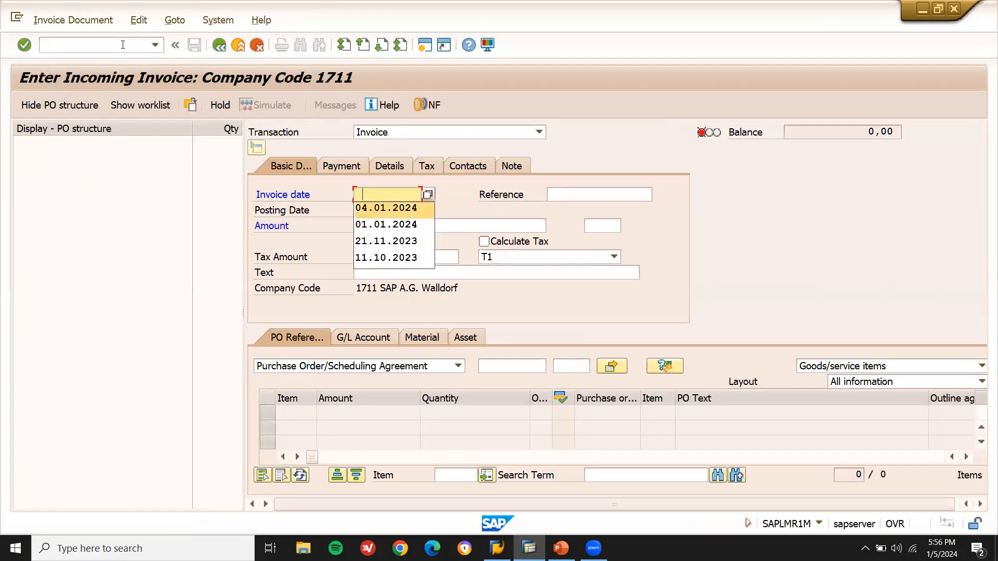
{"action": "left_click", "coordinate": [385, 208]}
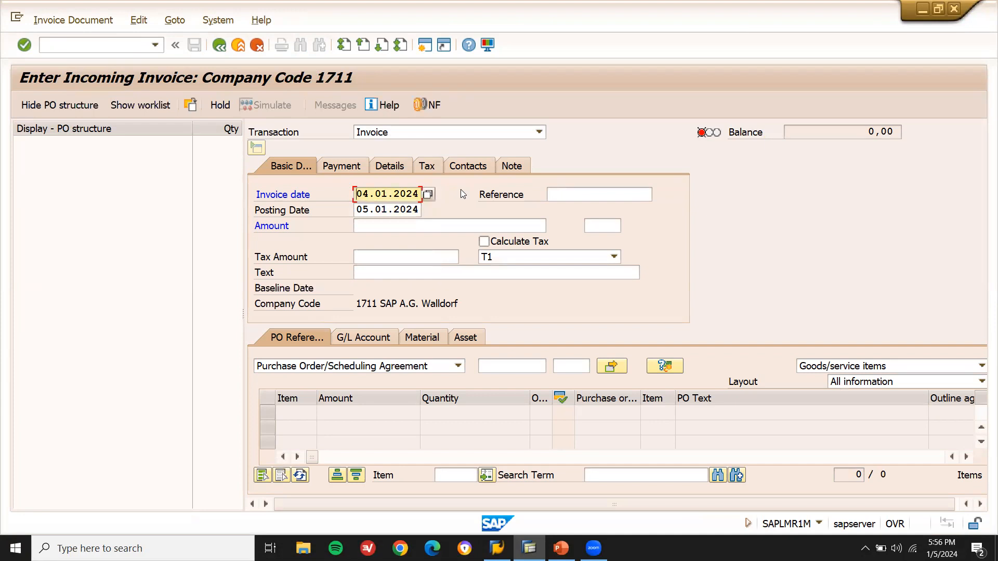
{"action": "left_click", "coordinate": [613, 257]}
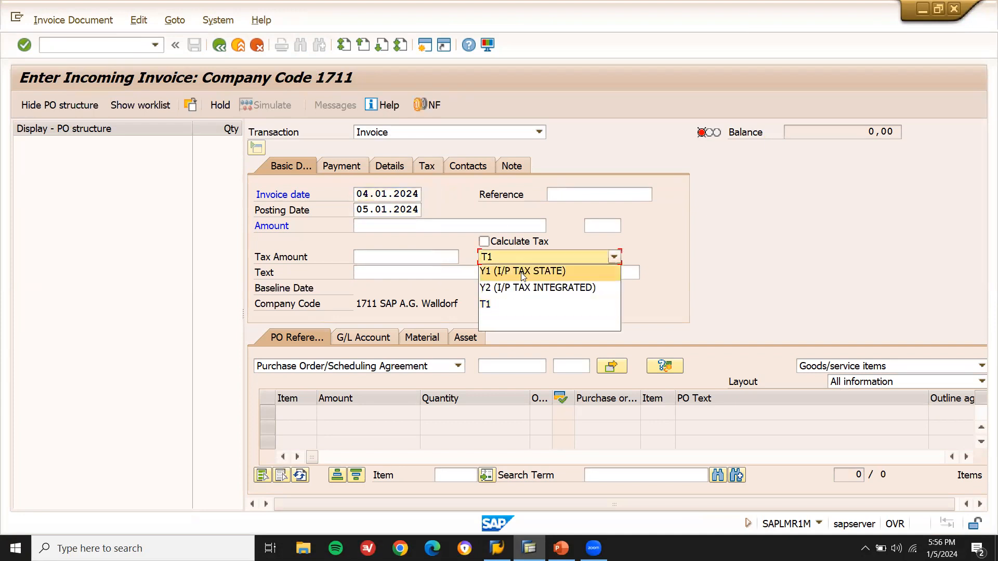
{"action": "left_click", "coordinate": [521, 271]}
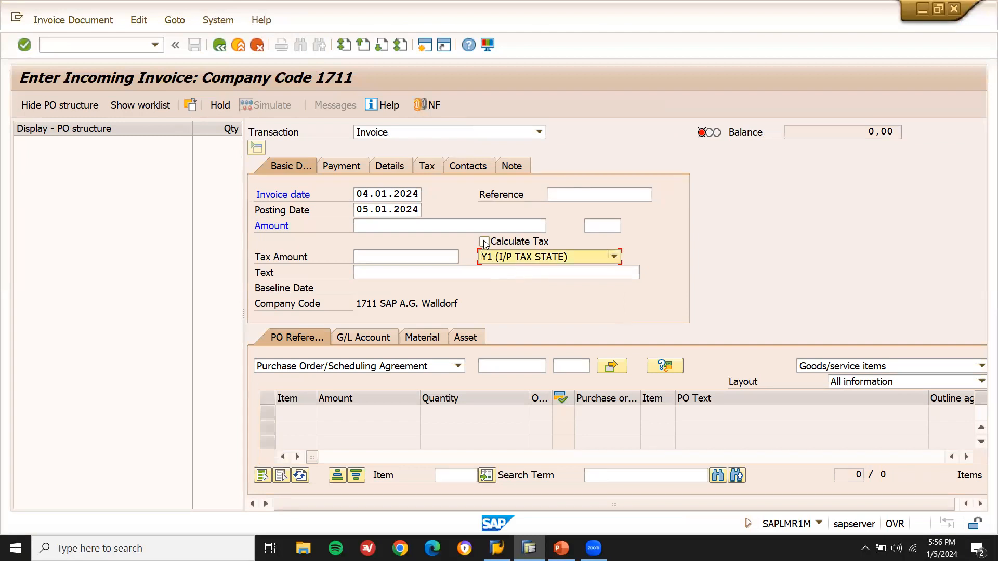
{"action": "left_click", "coordinate": [484, 241]}
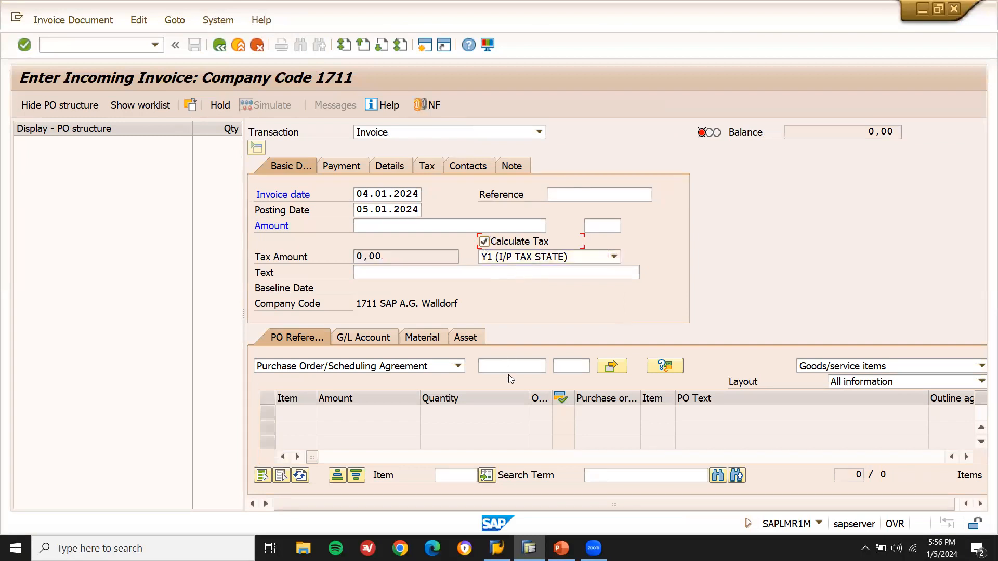
{"action": "type", "text": "5500000906"}
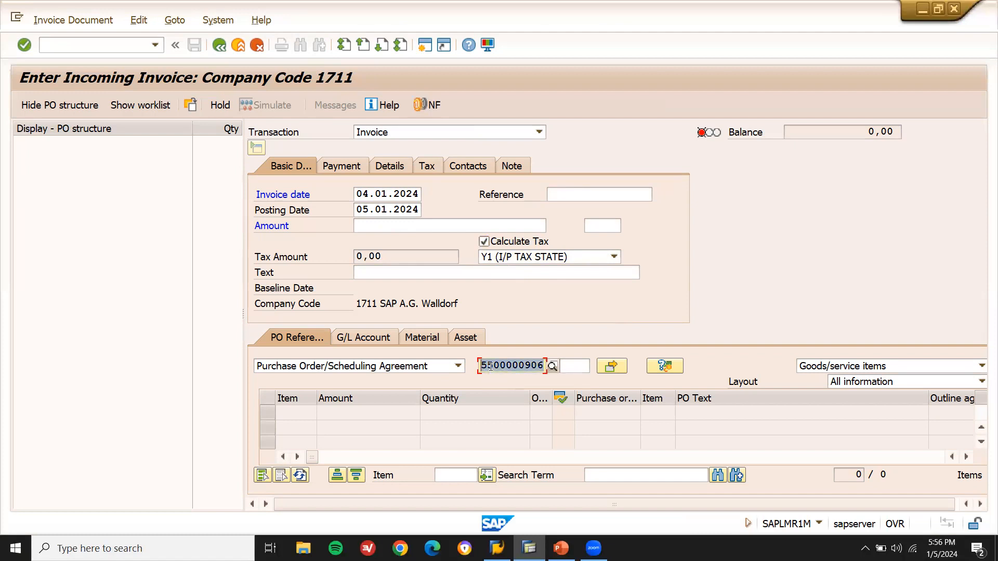
{"action": "key", "text": "Enter"}
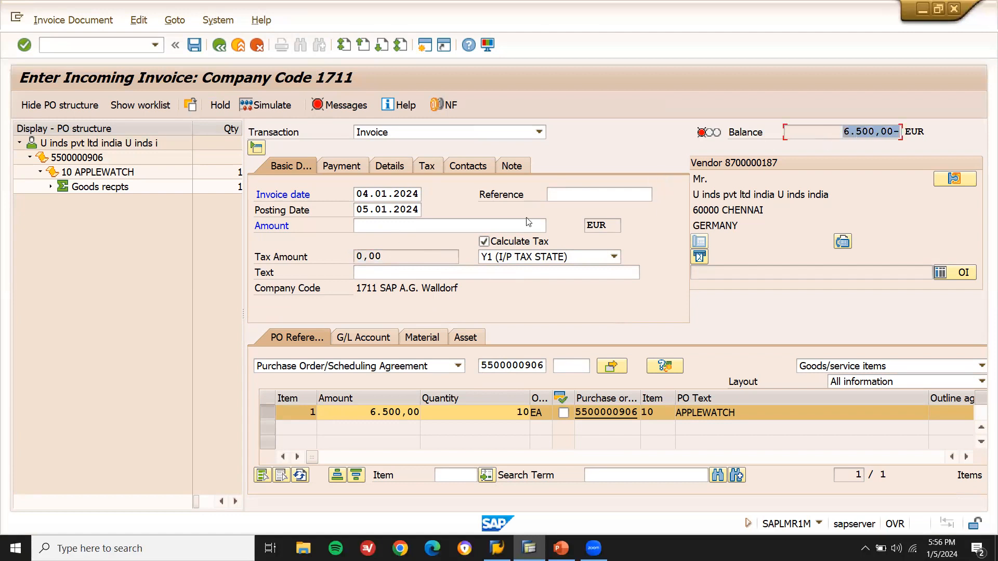
- Enter amount 6,500 EUR, set baseline date 04.01.2024, and attempt to post
{"action": "type", "text": "650"}
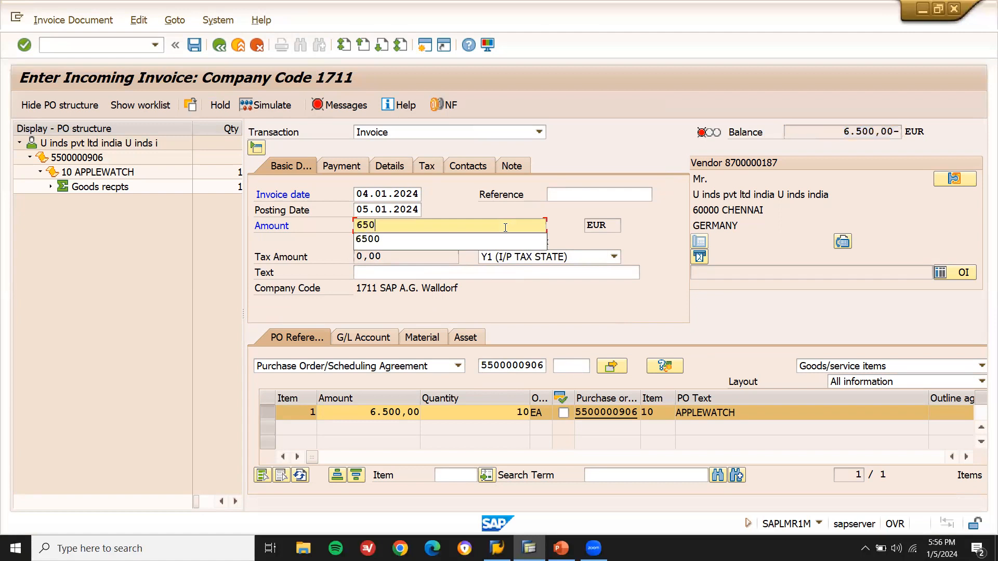
{"action": "left_click", "coordinate": [343, 166]}
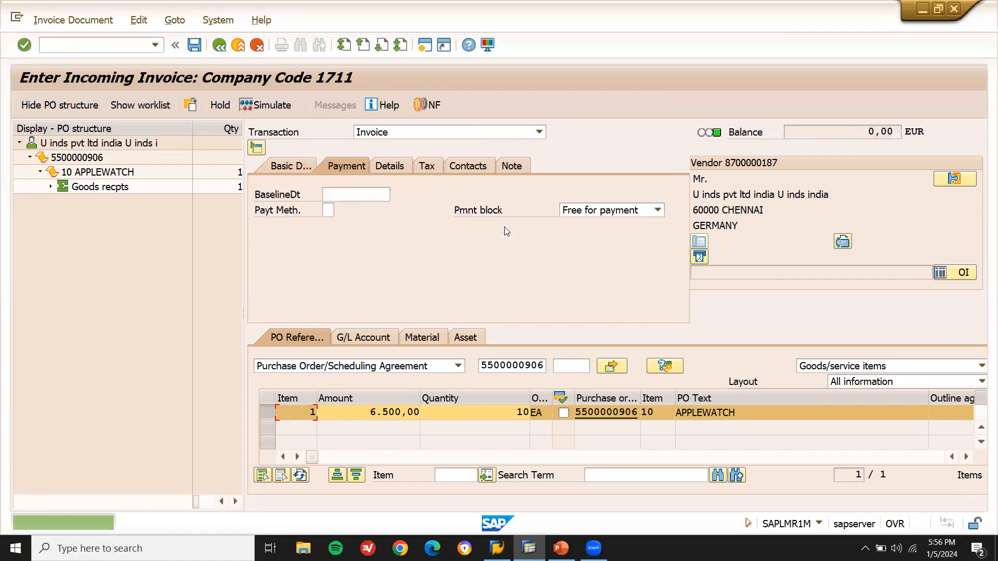
{"action": "left_click", "coordinate": [354, 194]}
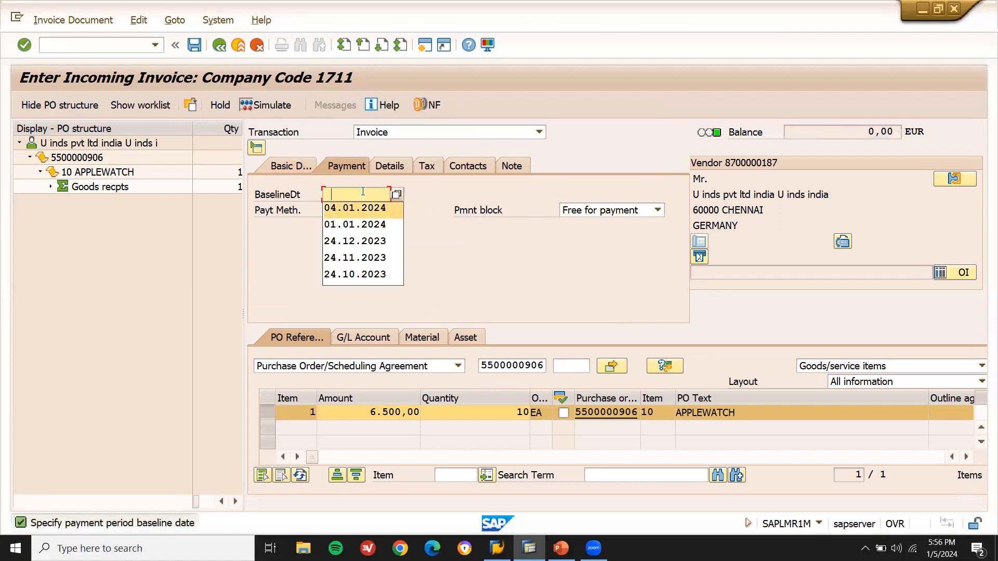
{"action": "left_click", "coordinate": [354, 207]}
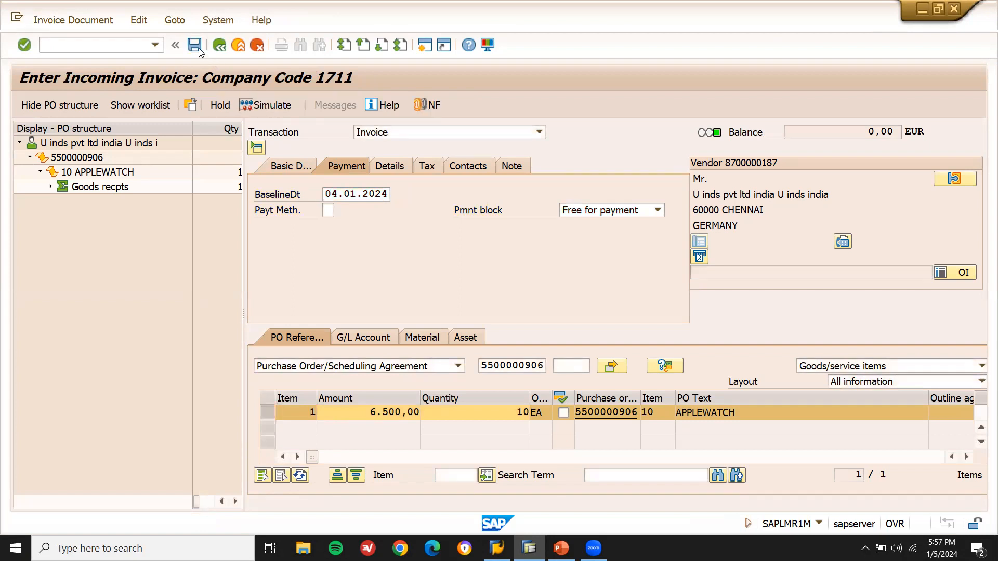
{"action": "left_click", "coordinate": [194, 44]}
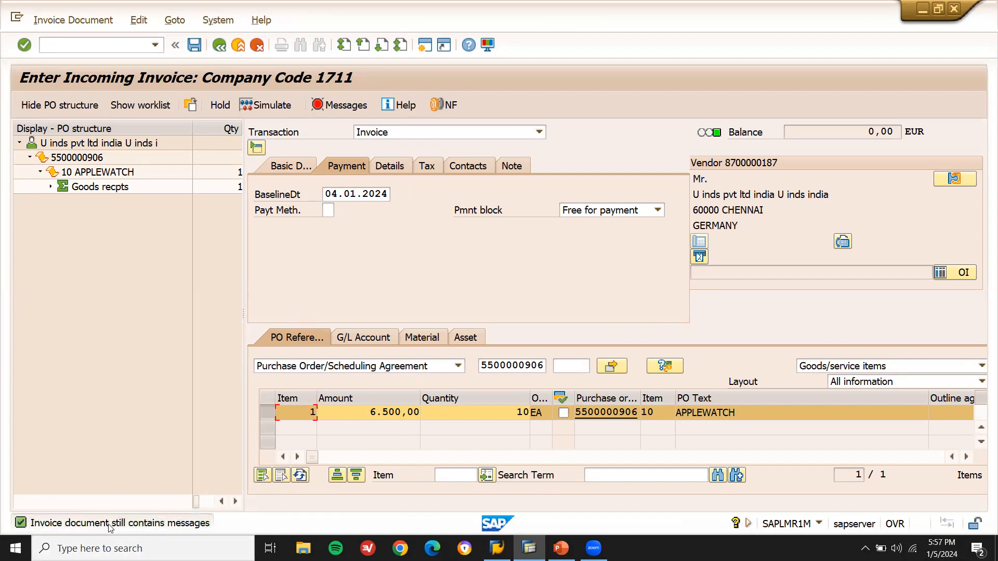
{"action": "mouse_move", "coordinate": [340, 104]}
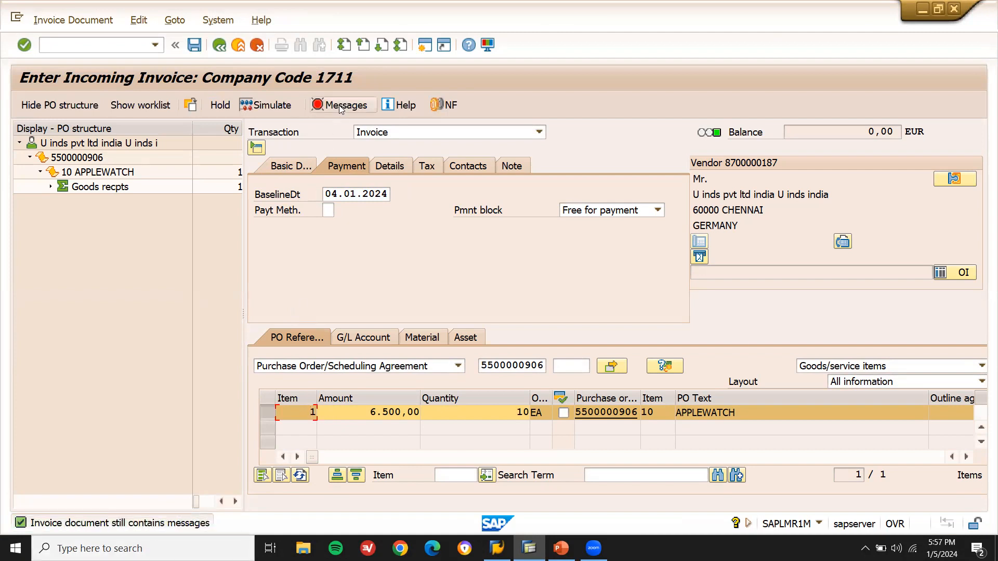
{"action": "mouse_move", "coordinate": [340, 104]}
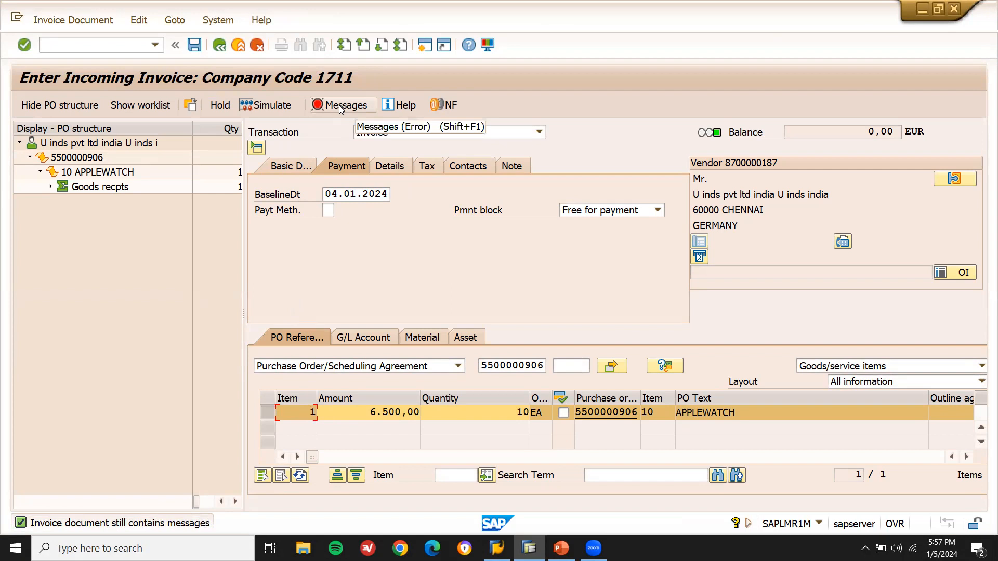
- Read the long text of the 'Tax statement item missing for tax code Y1' error
{"action": "left_click", "coordinate": [340, 105]}
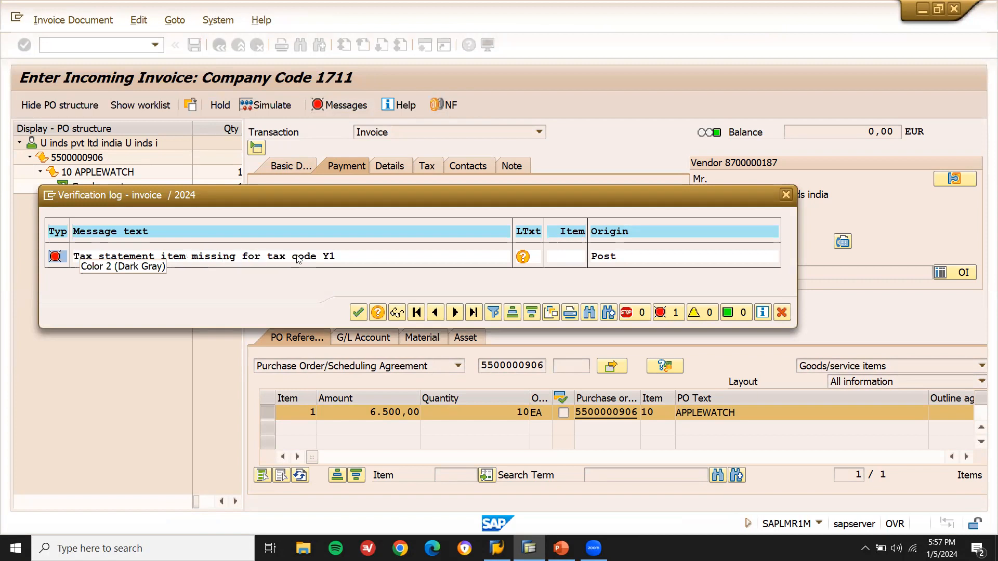
{"action": "mouse_move", "coordinate": [398, 266]}
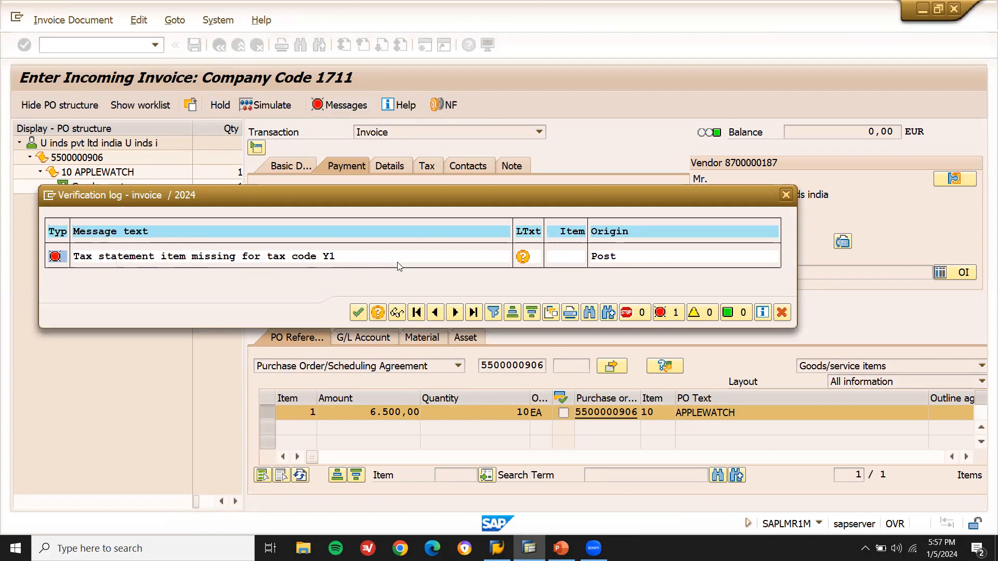
{"action": "mouse_move", "coordinate": [521, 256]}
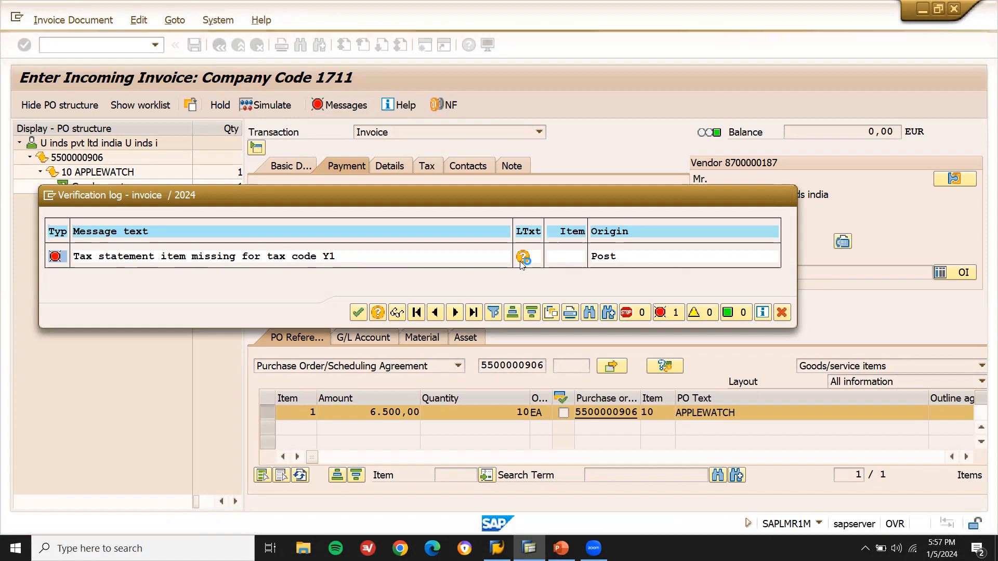
{"action": "left_click", "coordinate": [522, 255]}
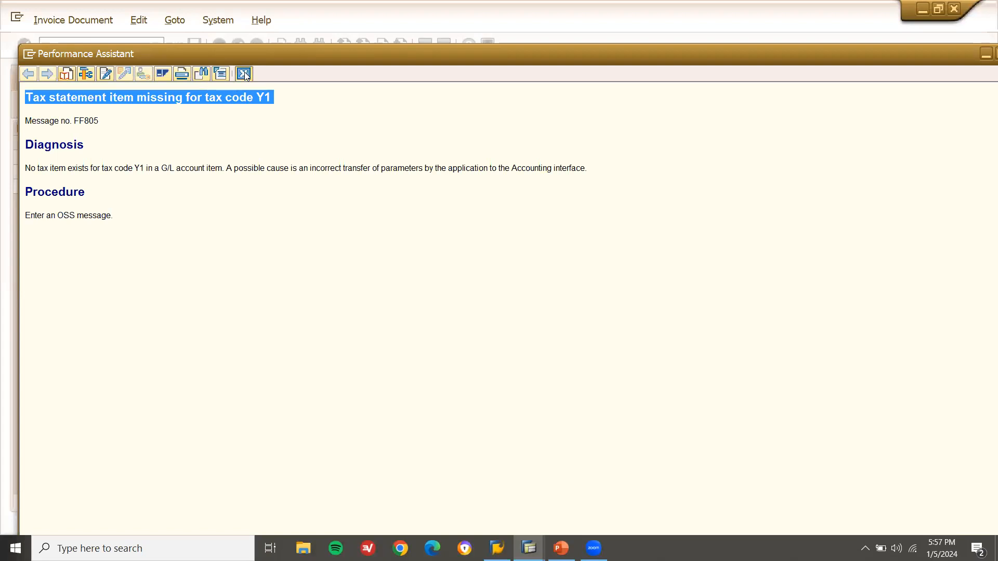
{"action": "left_click", "coordinate": [243, 73]}
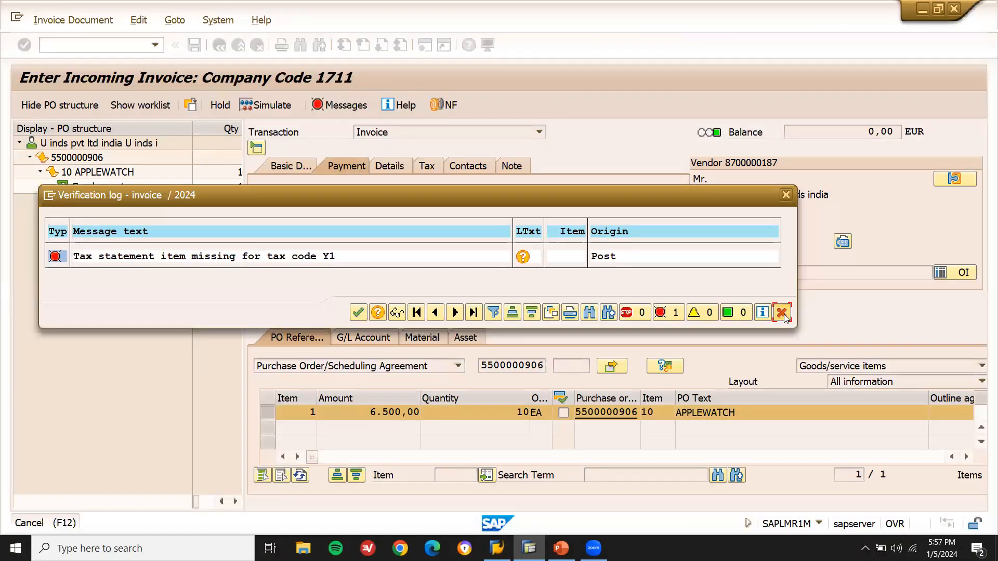
- Close the log and type 'Tax statement item missing for tax code Y1' into Notepad
{"action": "left_click", "coordinate": [782, 313]}
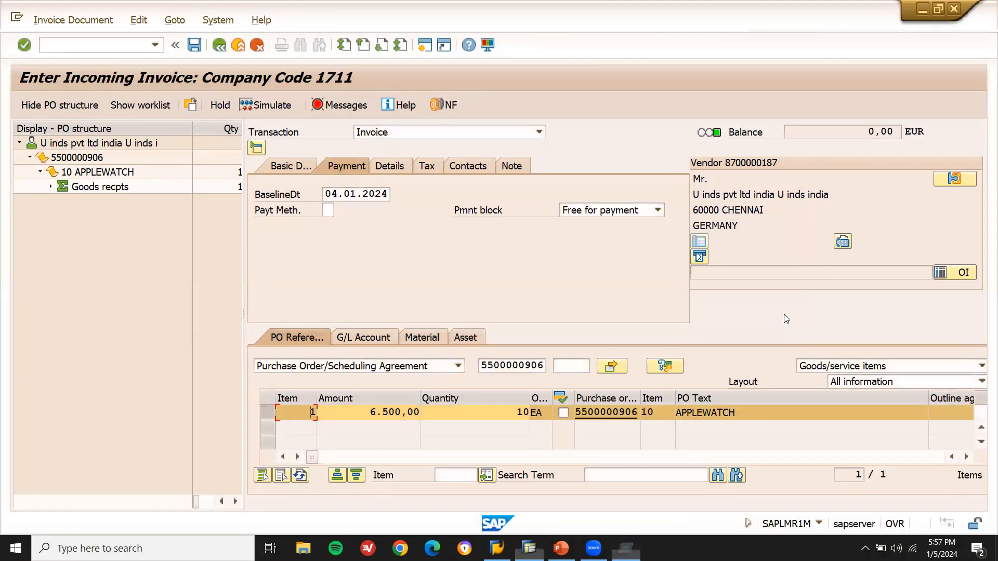
{"action": "left_click", "coordinate": [626, 548]}
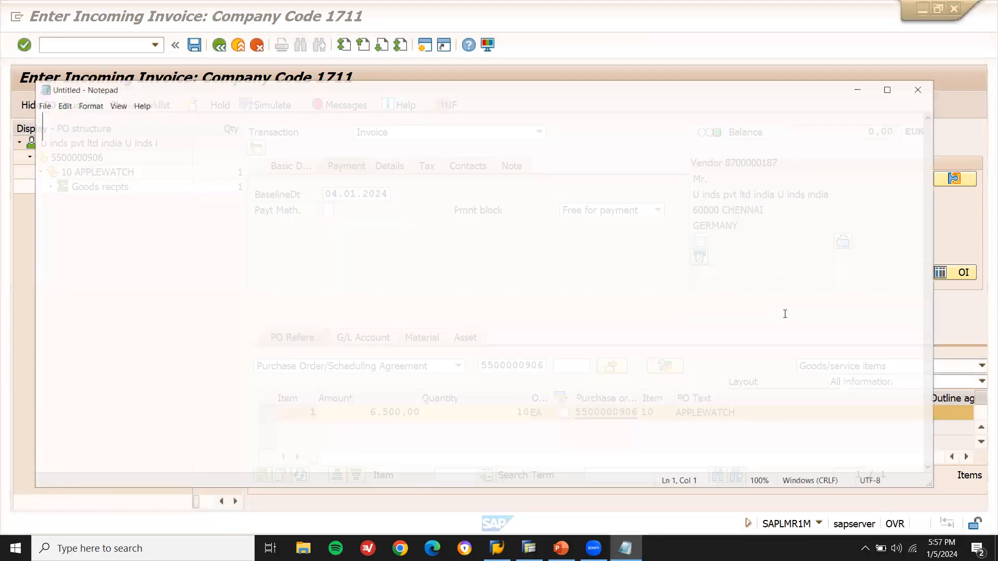
{"action": "type", "text": "Tax statement item missing for tax code Y1"}
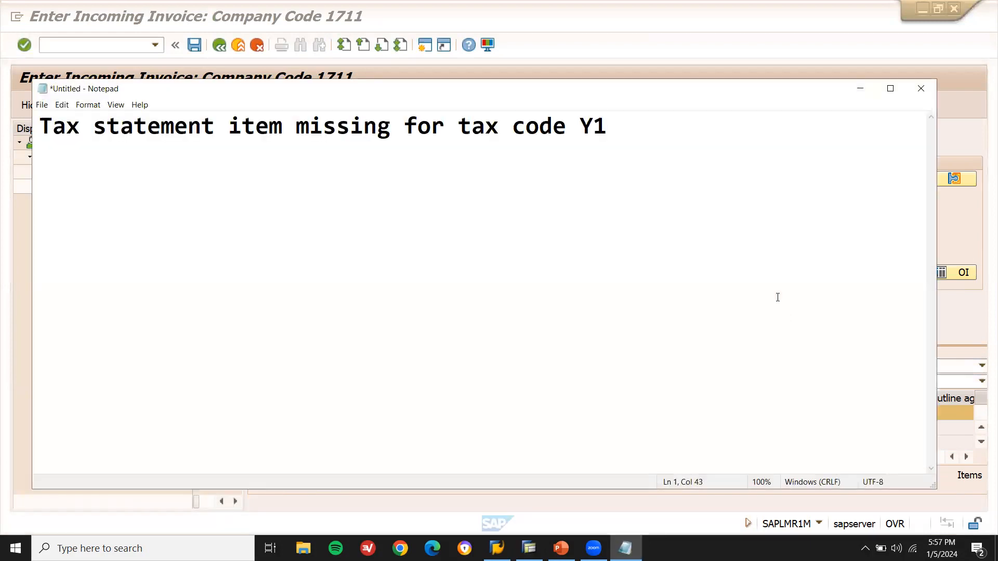
{"action": "double_click", "coordinate": [592, 126]}
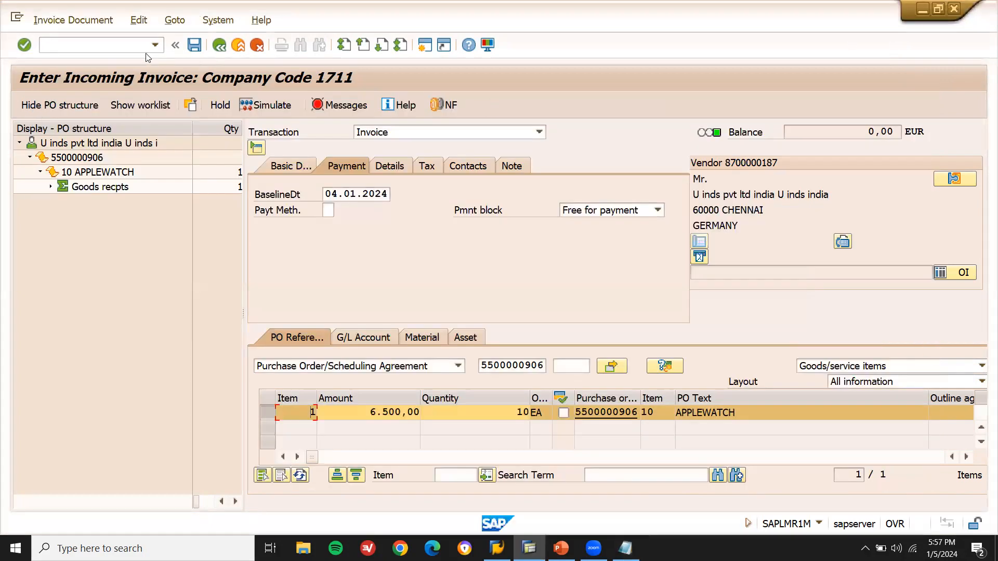
- Use FTXP to display tax code Y1 for country DE
{"action": "type", "text": "/NF"}
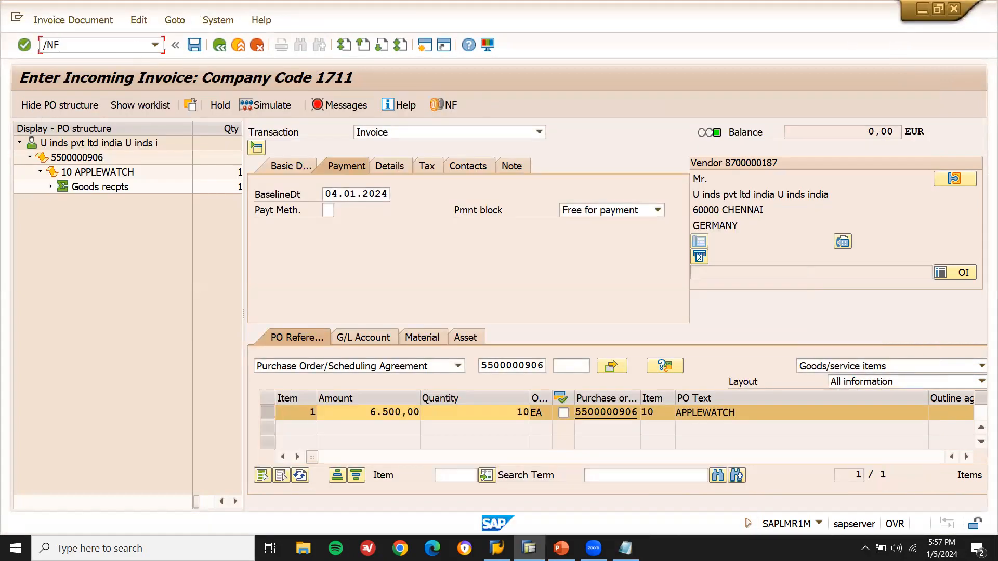
{"action": "type", "text": "TXP"}
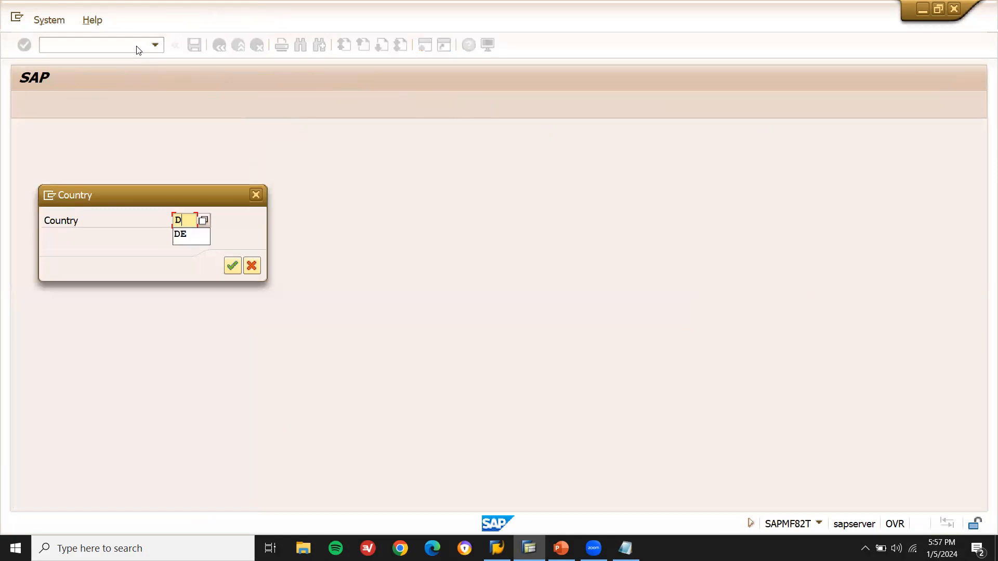
{"action": "left_click", "coordinate": [181, 234]}
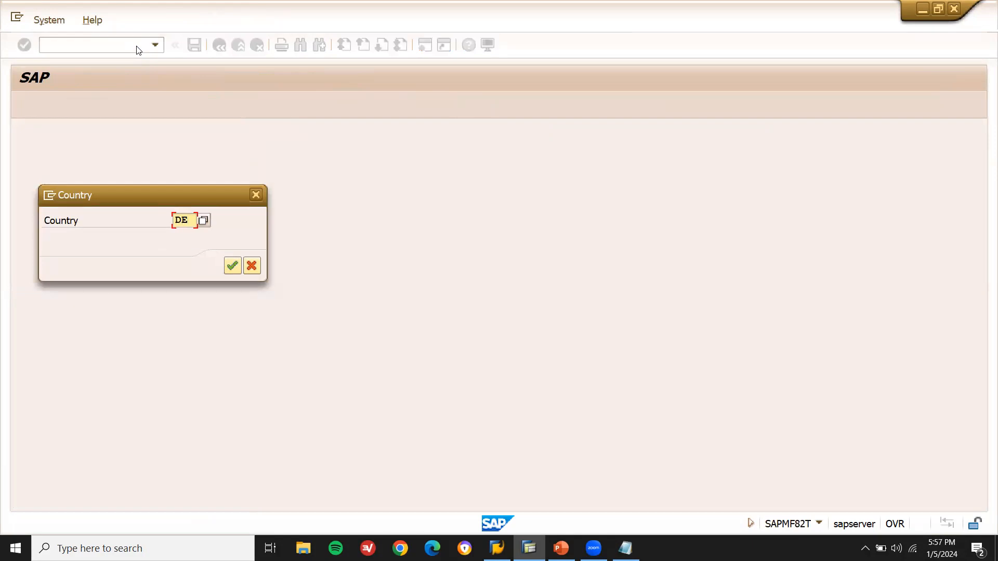
{"action": "left_click", "coordinate": [232, 266]}
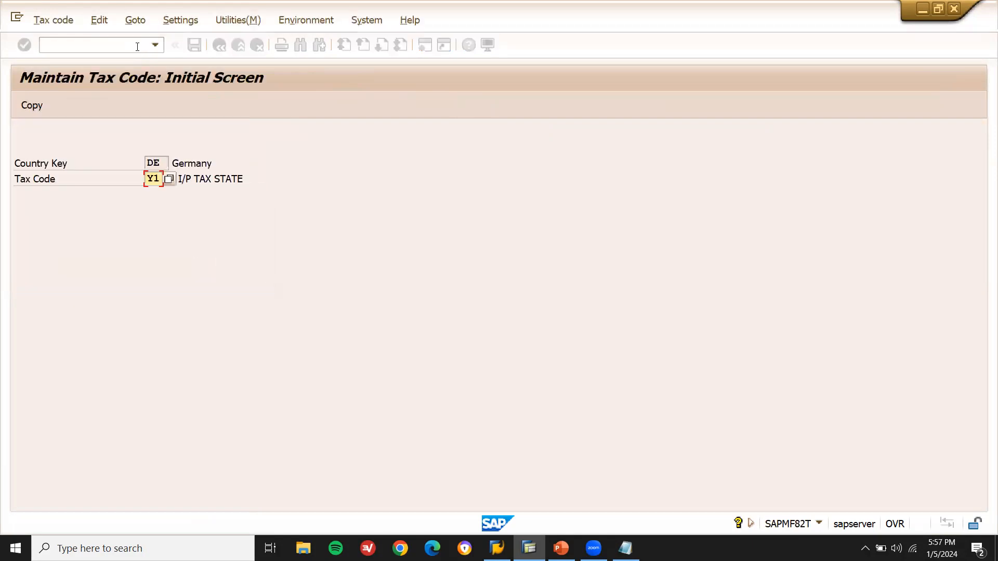
{"action": "key", "text": "Enter"}
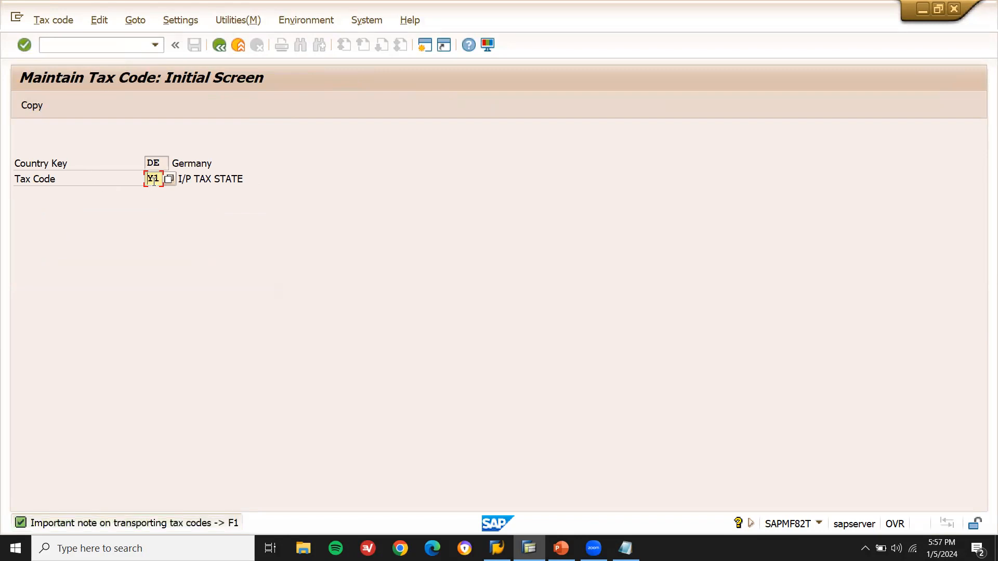
{"action": "left_click", "coordinate": [153, 179]}
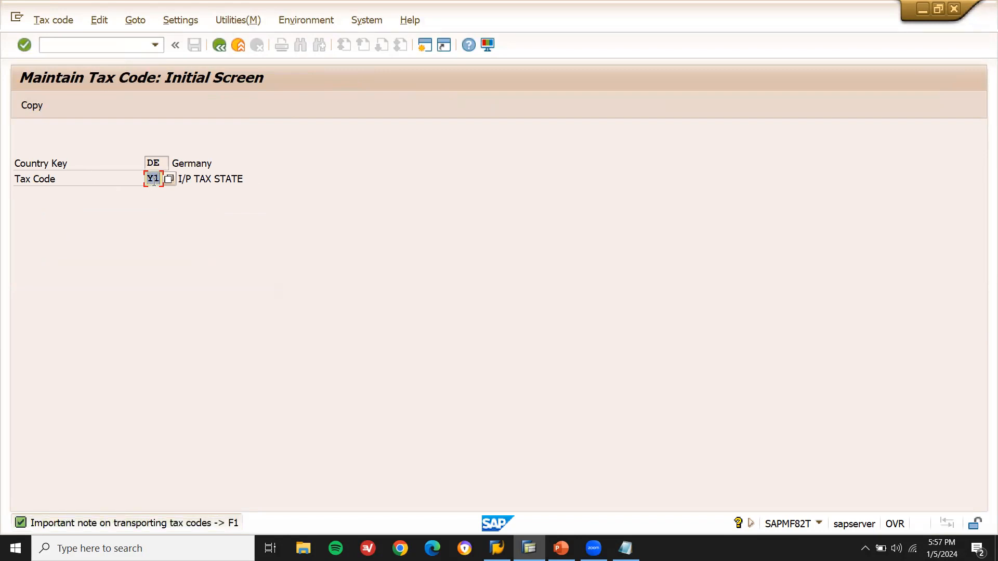
{"action": "key", "text": "Enter"}
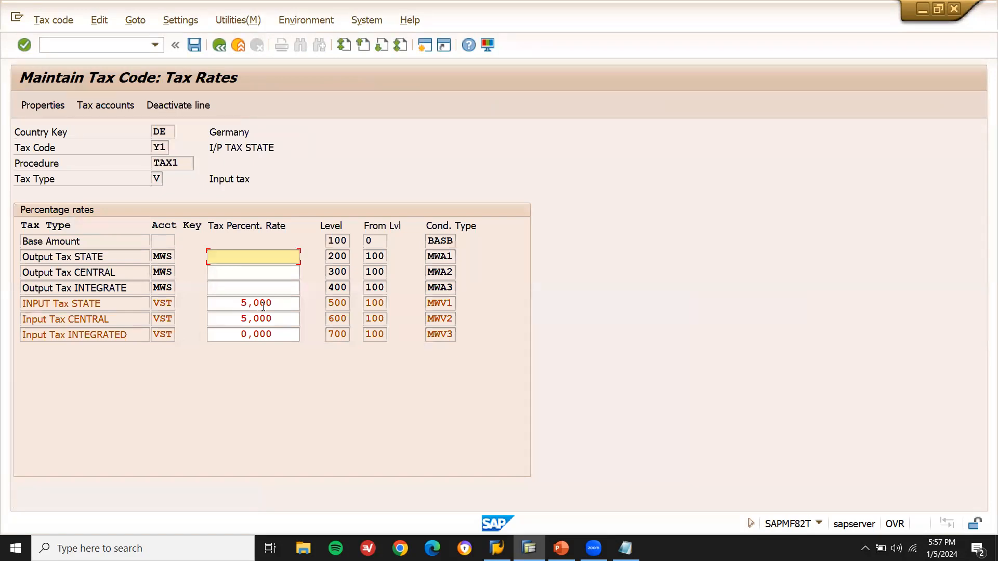
- Review tax accounts of the INPUT Tax STATE line: chart INT, G/L account Z0001
{"action": "left_click", "coordinate": [253, 318]}
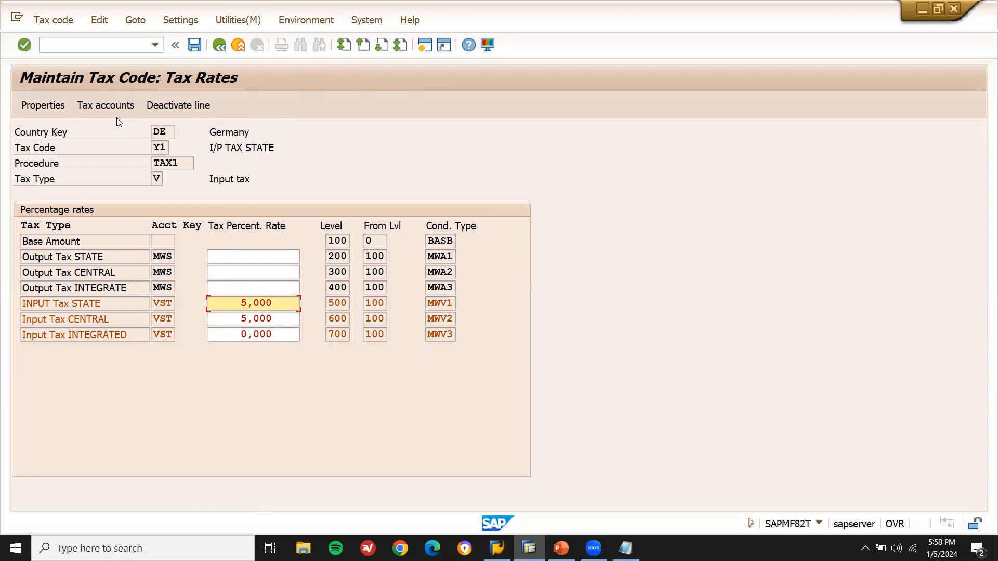
{"action": "mouse_move", "coordinate": [104, 105]}
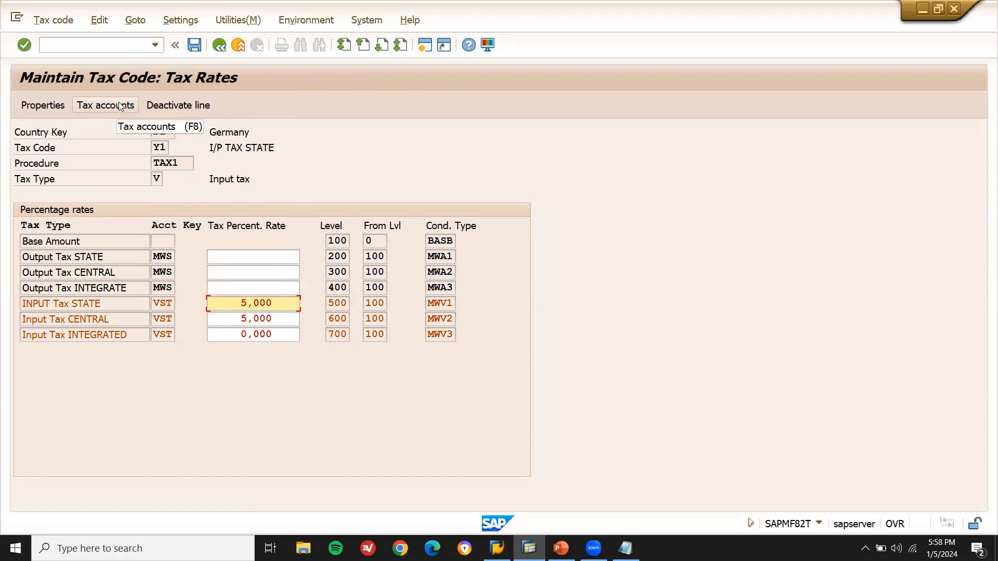
{"action": "left_click", "coordinate": [104, 105]}
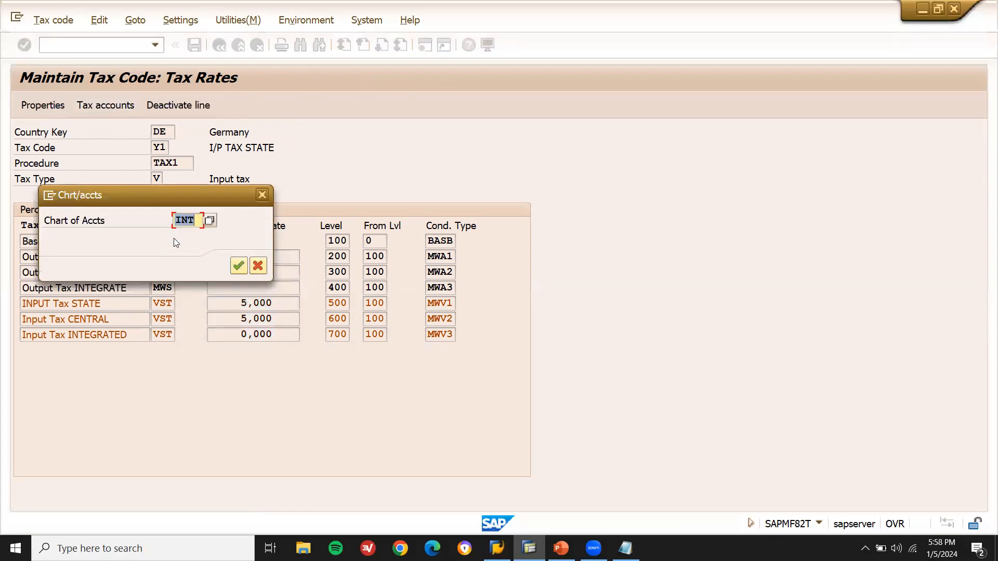
{"action": "left_click", "coordinate": [238, 265]}
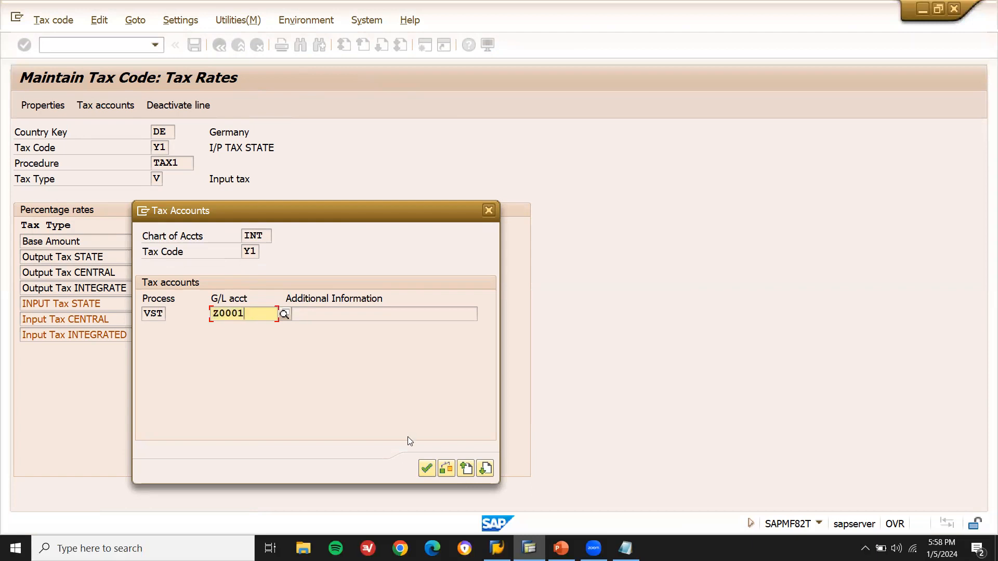
{"action": "left_click", "coordinate": [426, 468]}
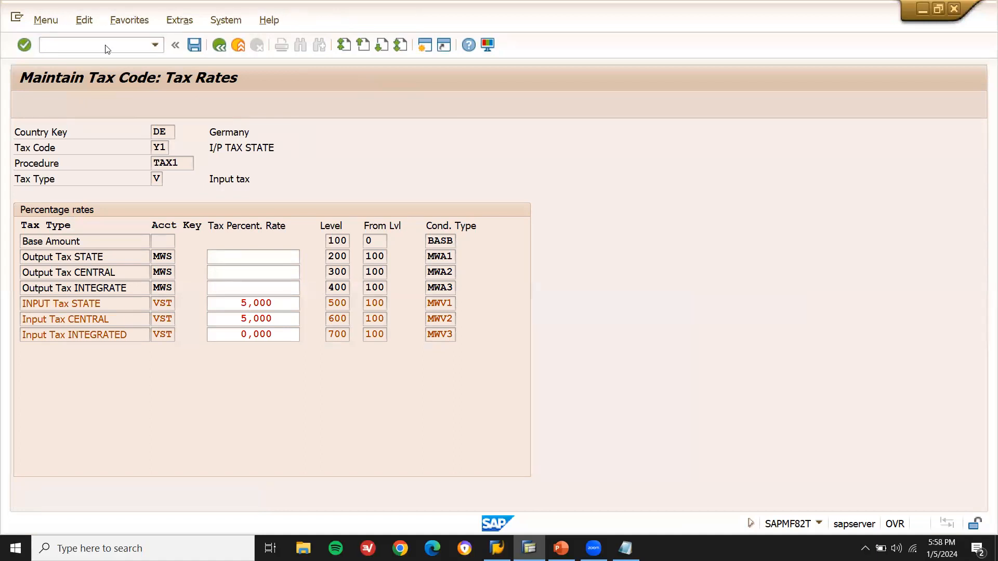
- Run FS00 and open INPUT TAX G/L account Z0001 for company code 1711
{"action": "type", "text": "FS0"}
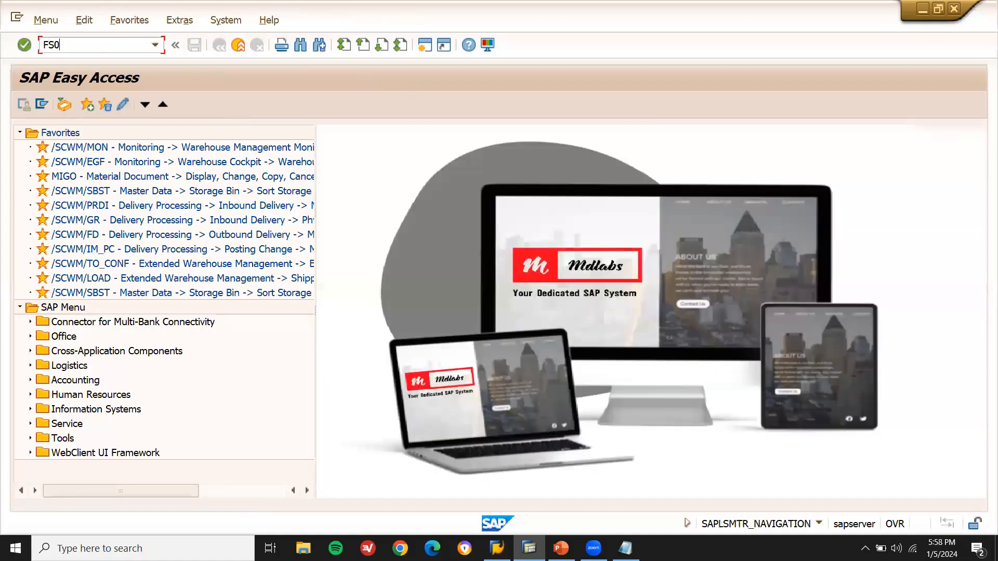
{"action": "type", "text": "0"}
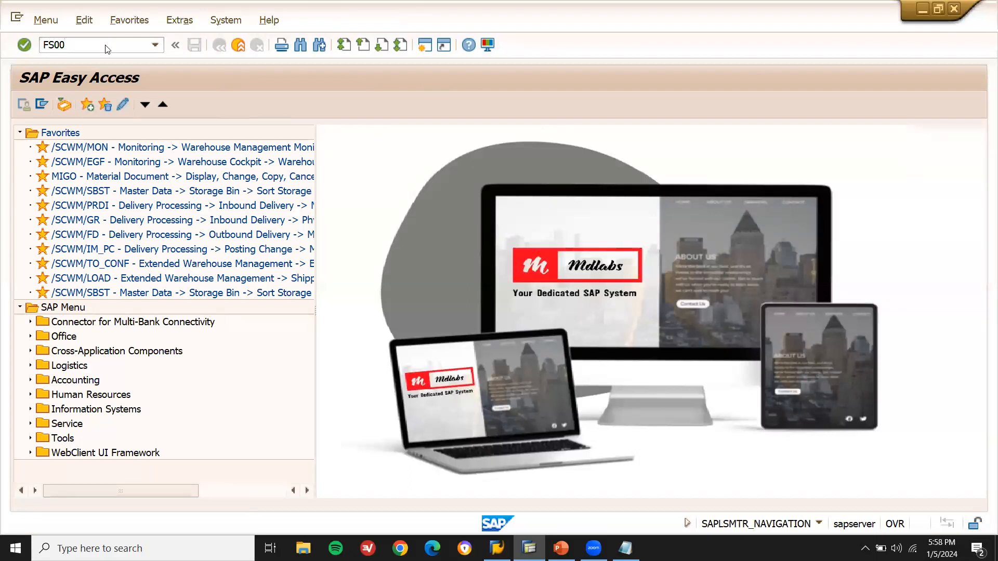
{"action": "key", "text": "Enter"}
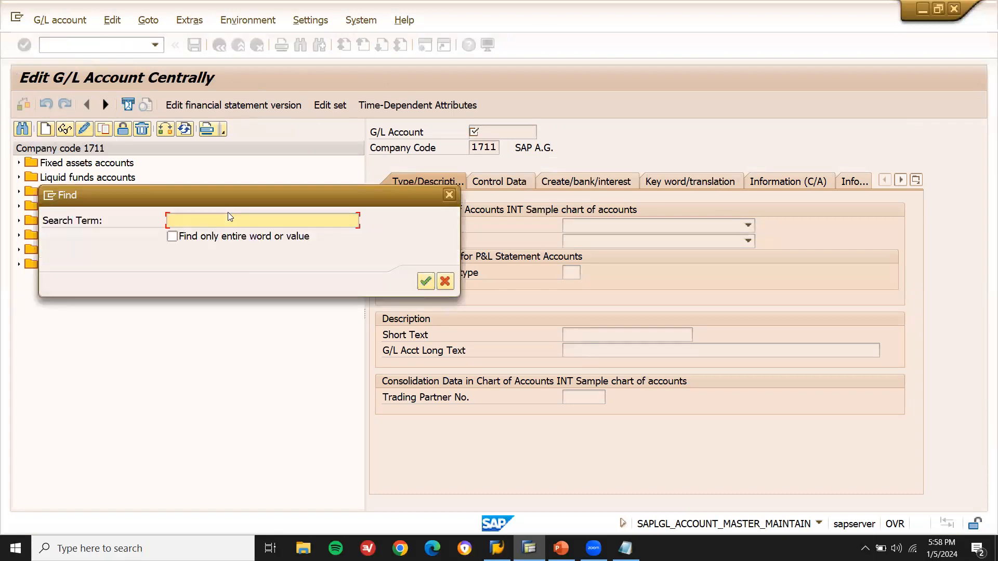
{"action": "type", "text": "Z0001"}
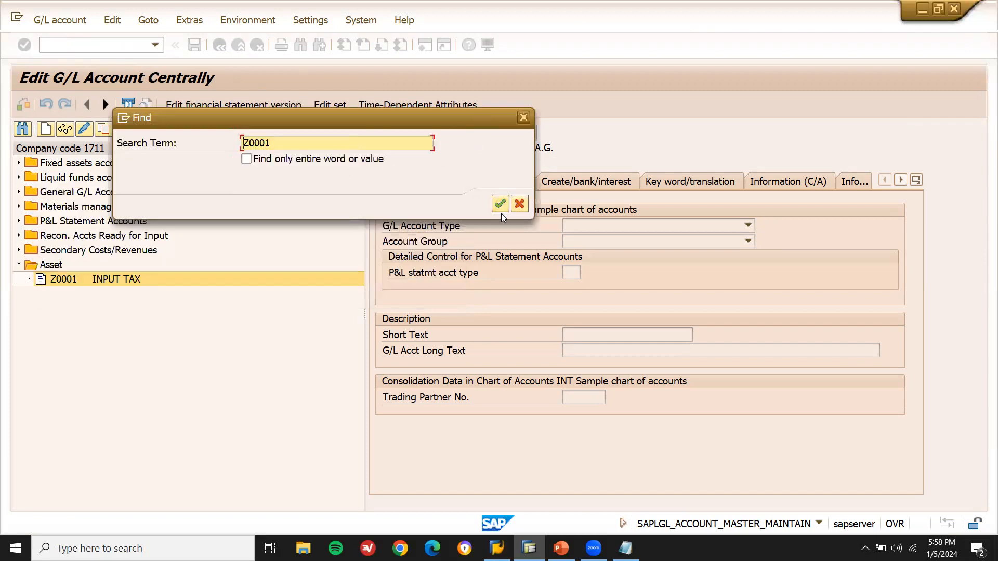
{"action": "left_click", "coordinate": [499, 204]}
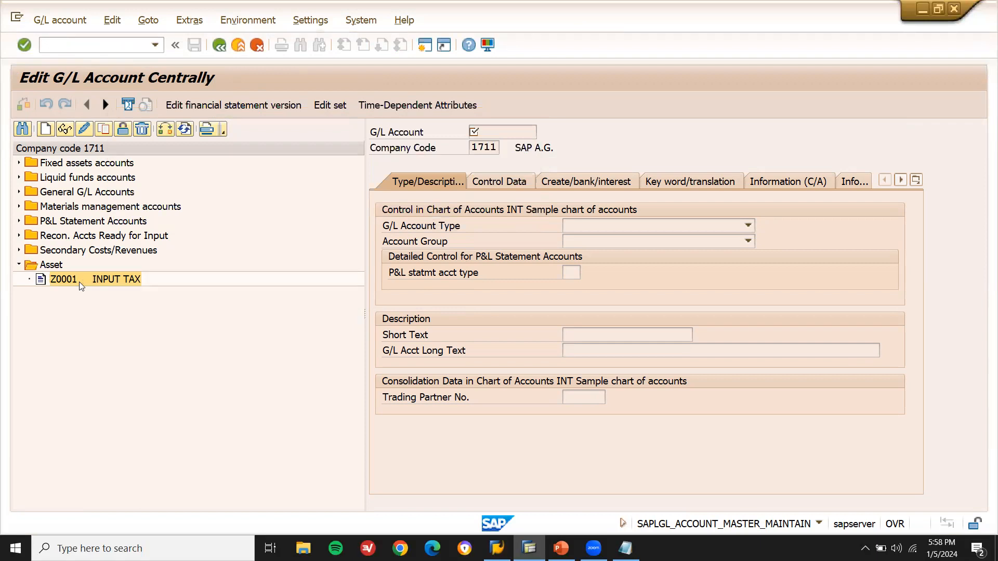
{"action": "double_click", "coordinate": [63, 278]}
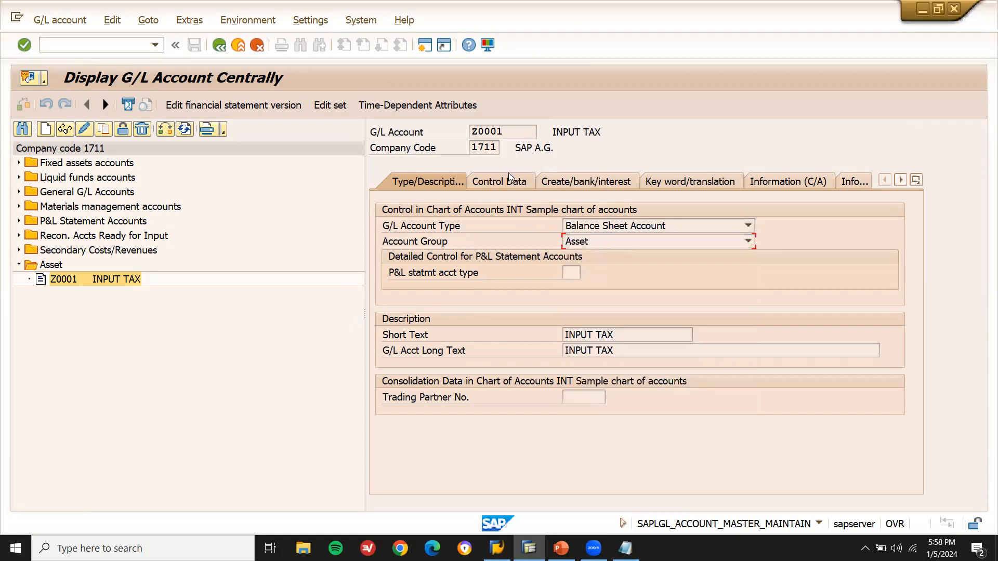
- Review Z0001's Control Data and Create/bank/interest tabs, then go back to SAP Easy Access
{"action": "left_click", "coordinate": [500, 181]}
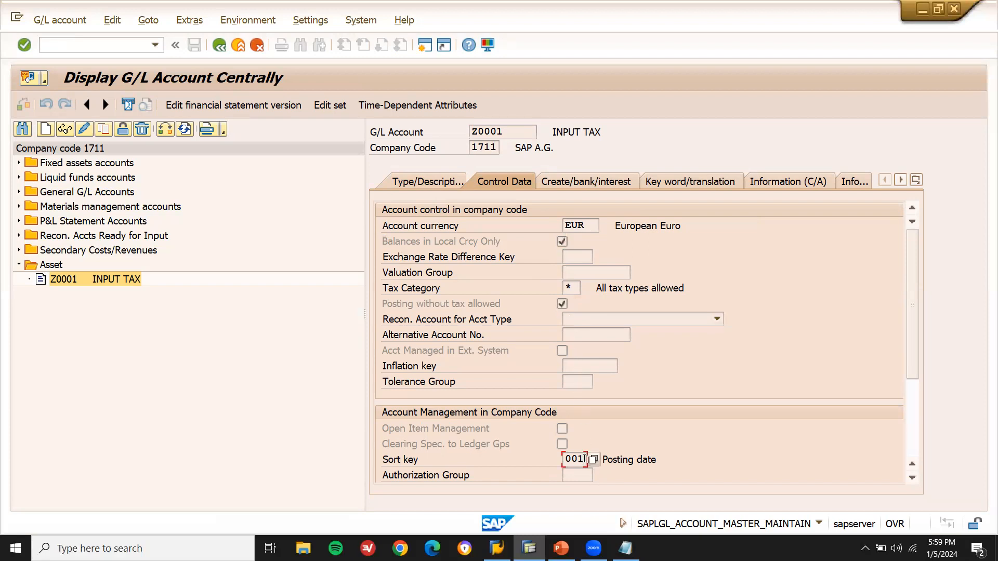
{"action": "double_click", "coordinate": [575, 459]}
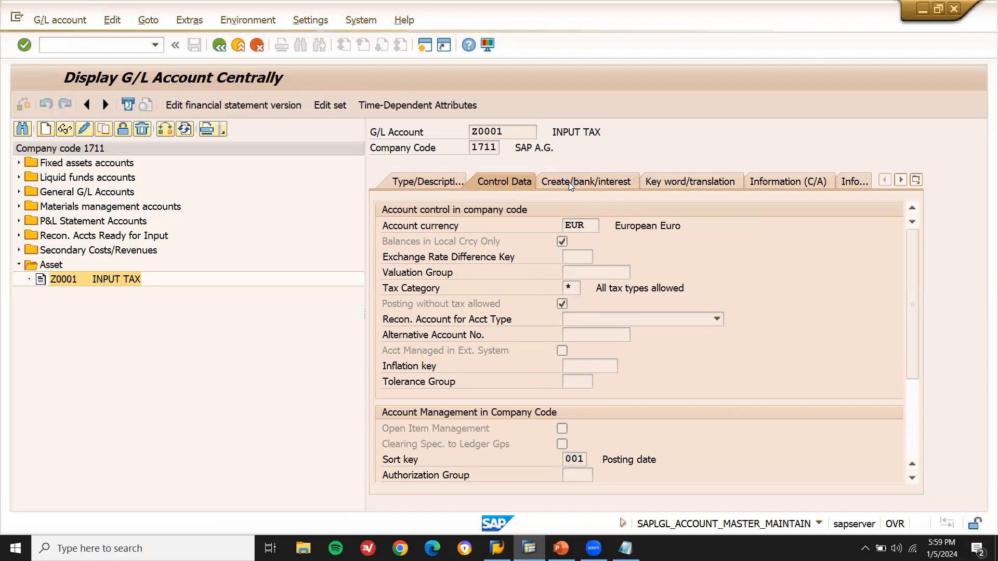
{"action": "left_click", "coordinate": [586, 182]}
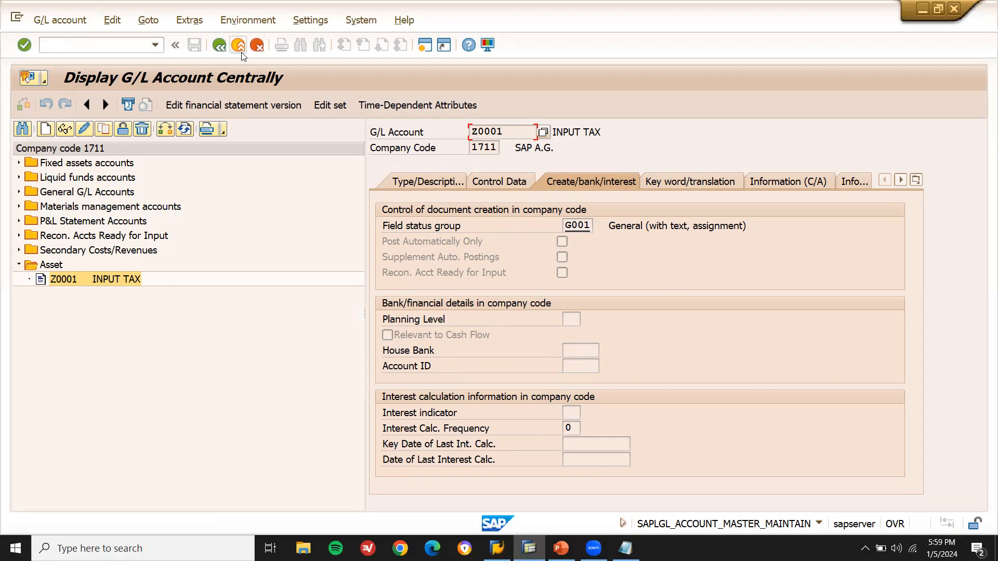
{"action": "left_click", "coordinate": [219, 44]}
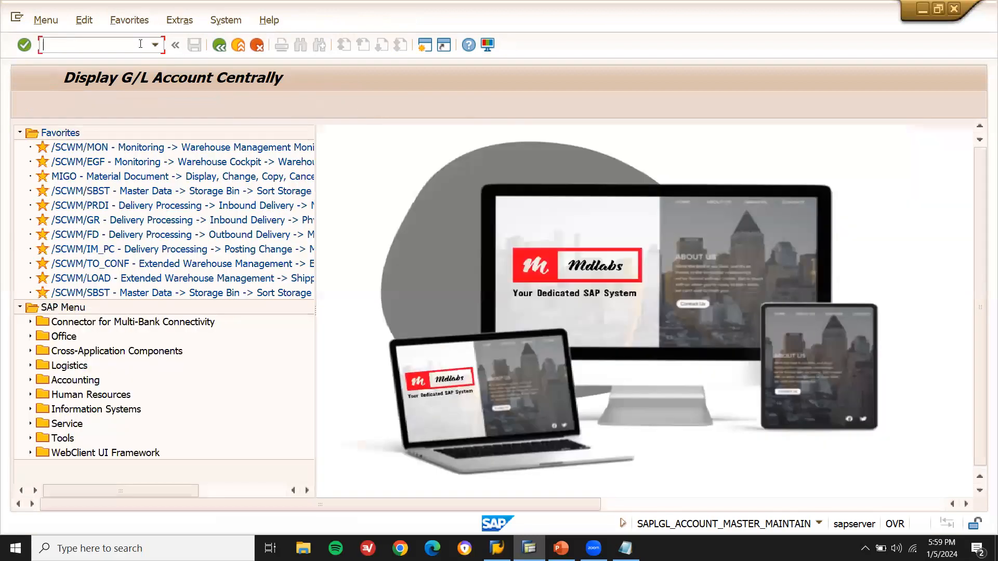
- Launch SPRO and expand the Reference IMG to Tax on Sales/Purchases Basic Settings
{"action": "type", "text": "spro"}
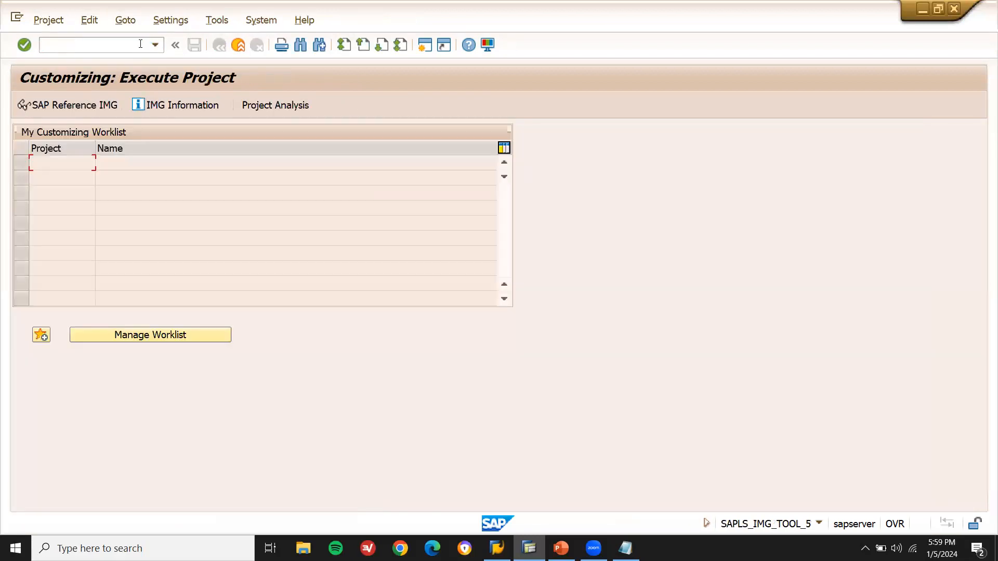
{"action": "left_click", "coordinate": [72, 105]}
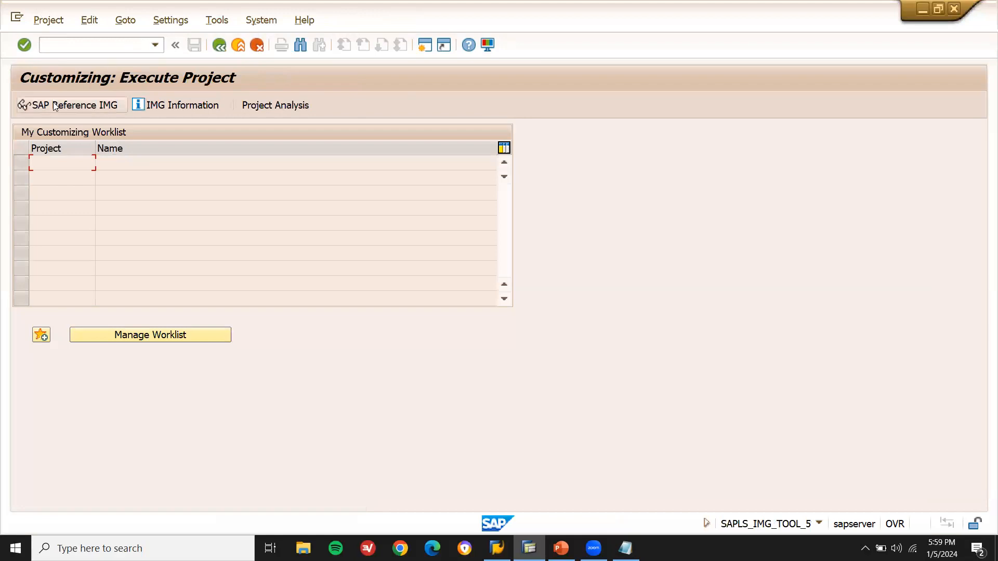
{"action": "mouse_move", "coordinate": [77, 109]}
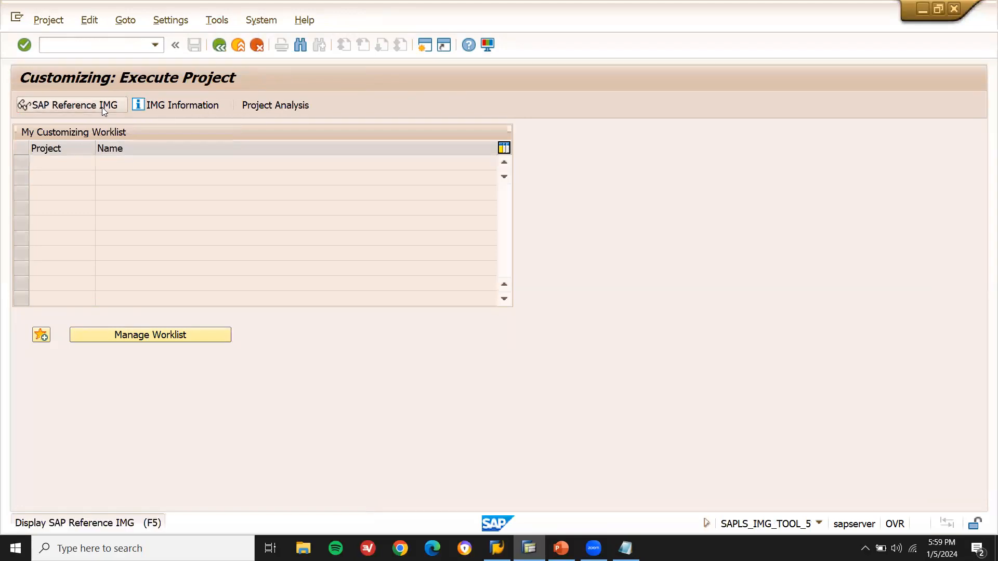
{"action": "left_click", "coordinate": [70, 105]}
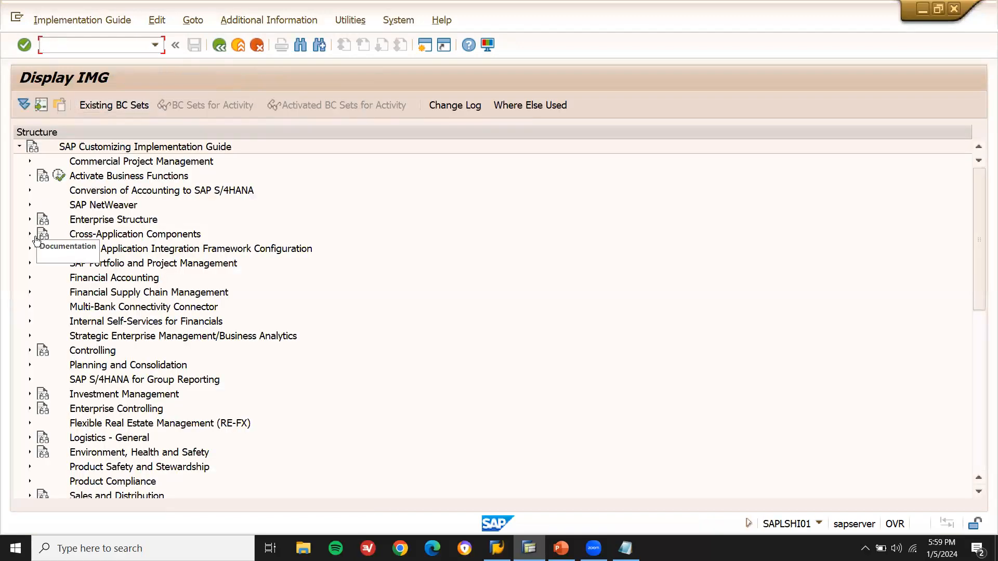
{"action": "mouse_move", "coordinate": [28, 284]}
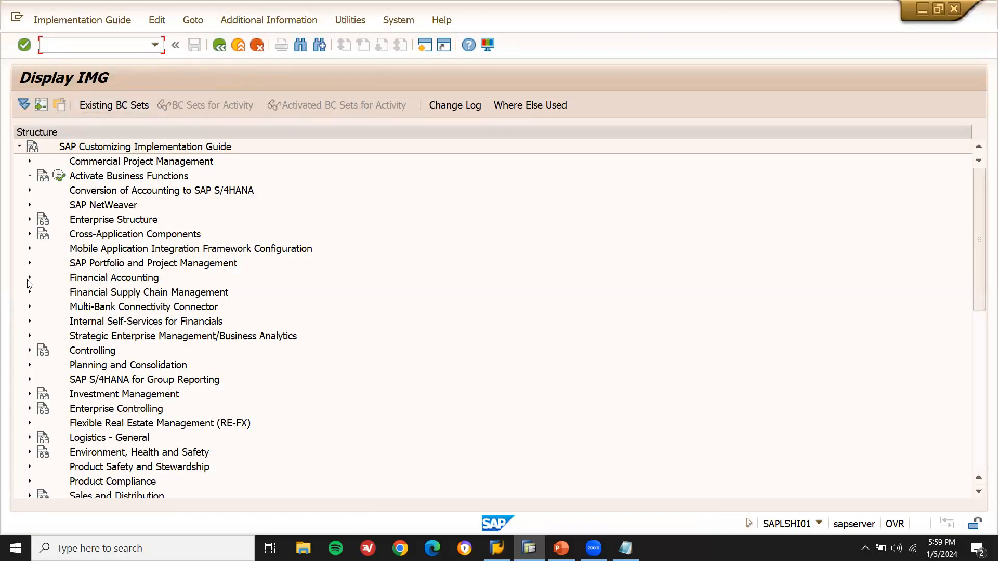
{"action": "left_click", "coordinate": [29, 278]}
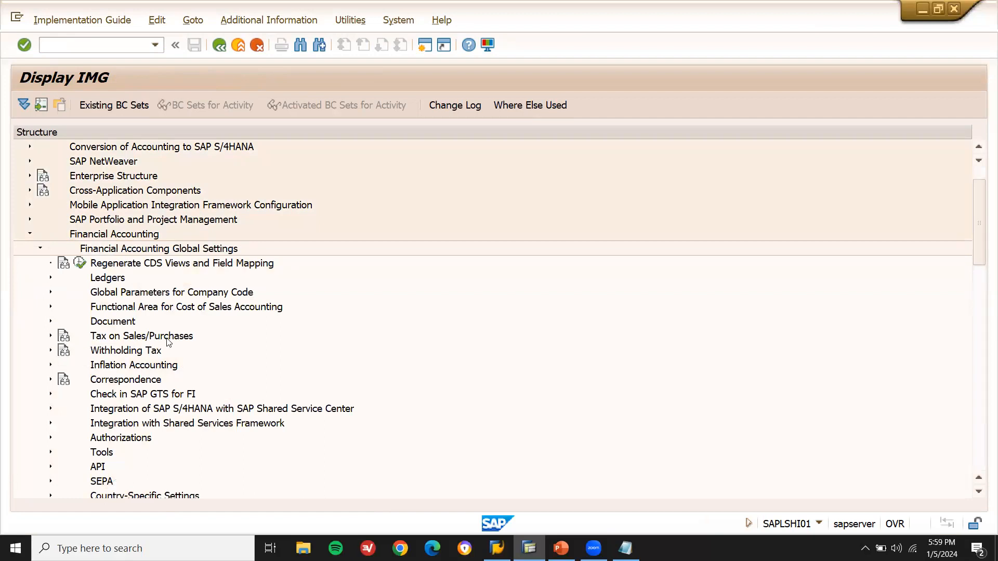
{"action": "left_click", "coordinate": [51, 336]}
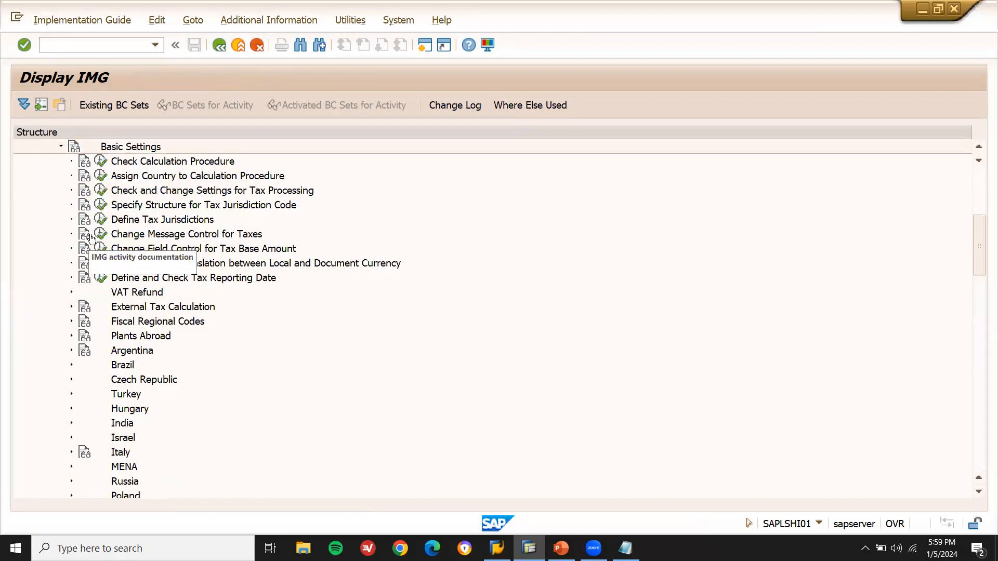
{"action": "mouse_move", "coordinate": [235, 178]}
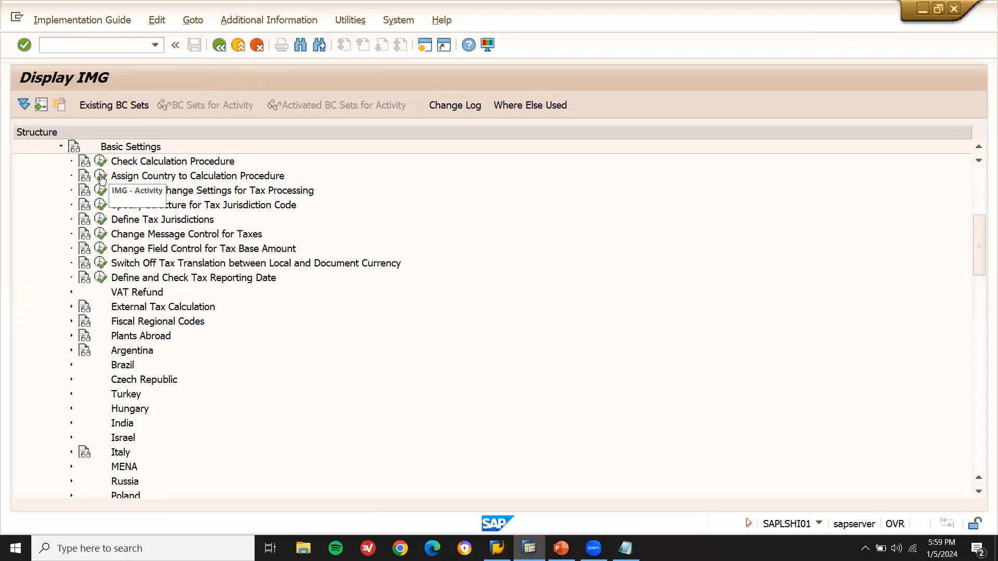
{"action": "double_click", "coordinate": [197, 175]}
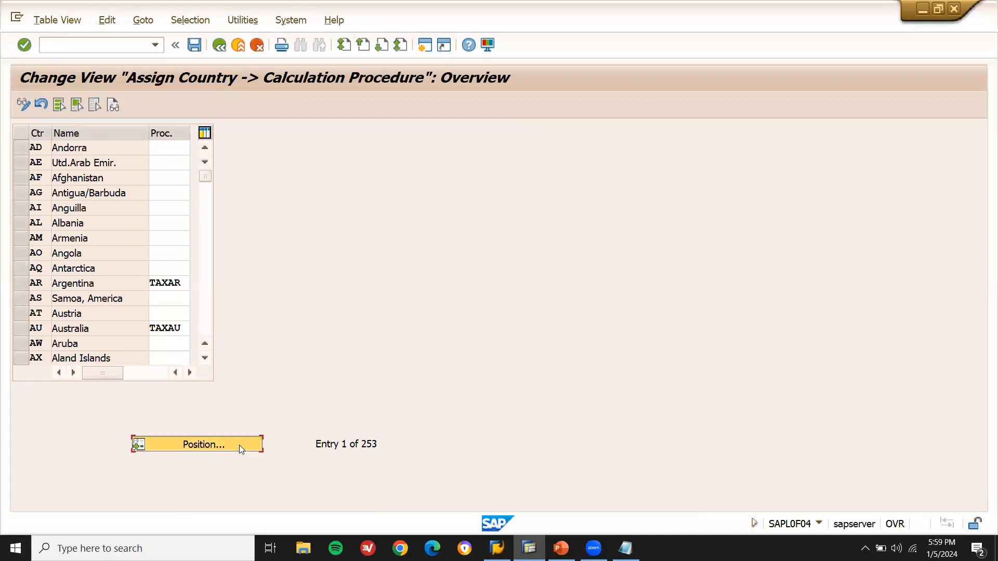
{"action": "left_click", "coordinate": [201, 444]}
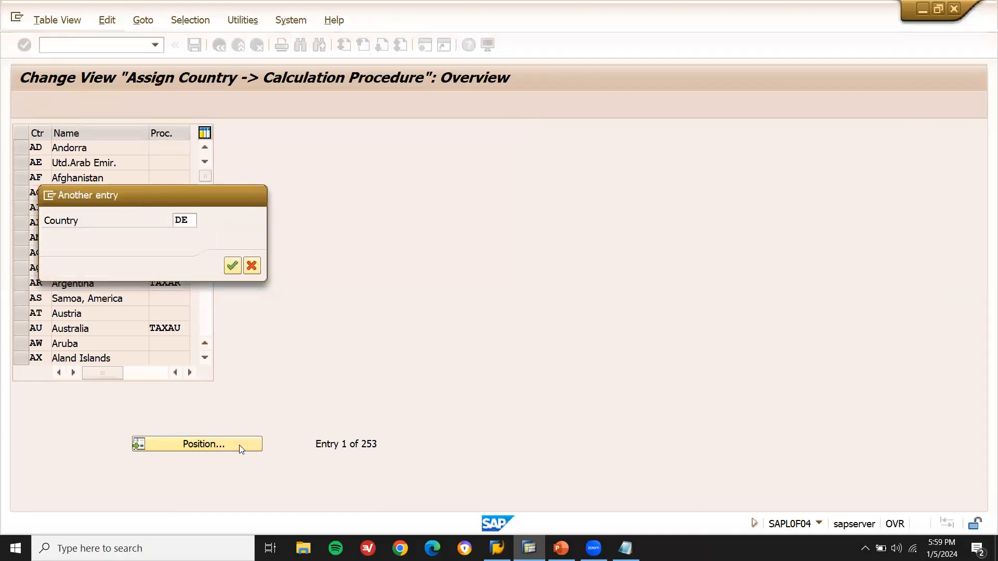
{"action": "left_click", "coordinate": [233, 266]}
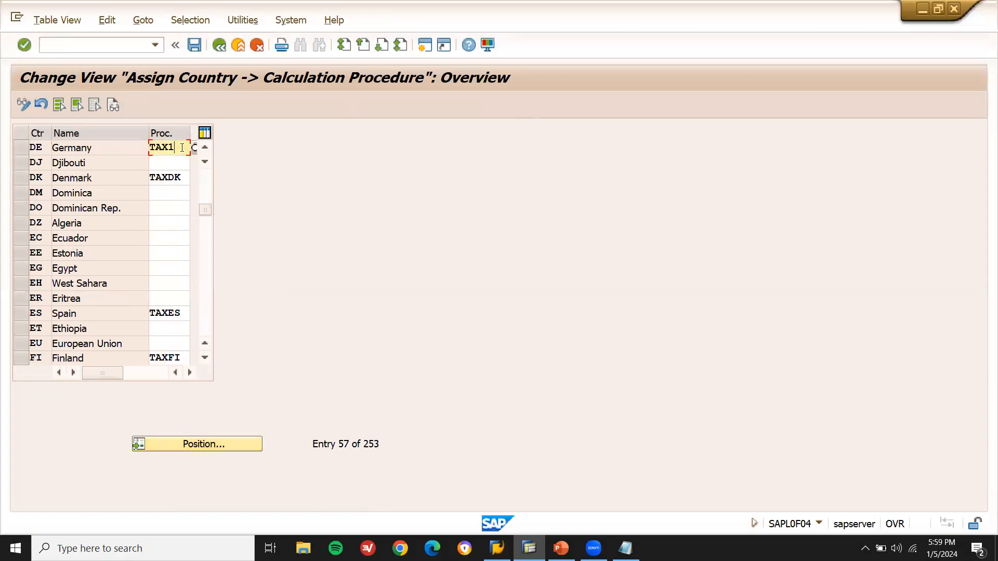
{"action": "double_click", "coordinate": [161, 147]}
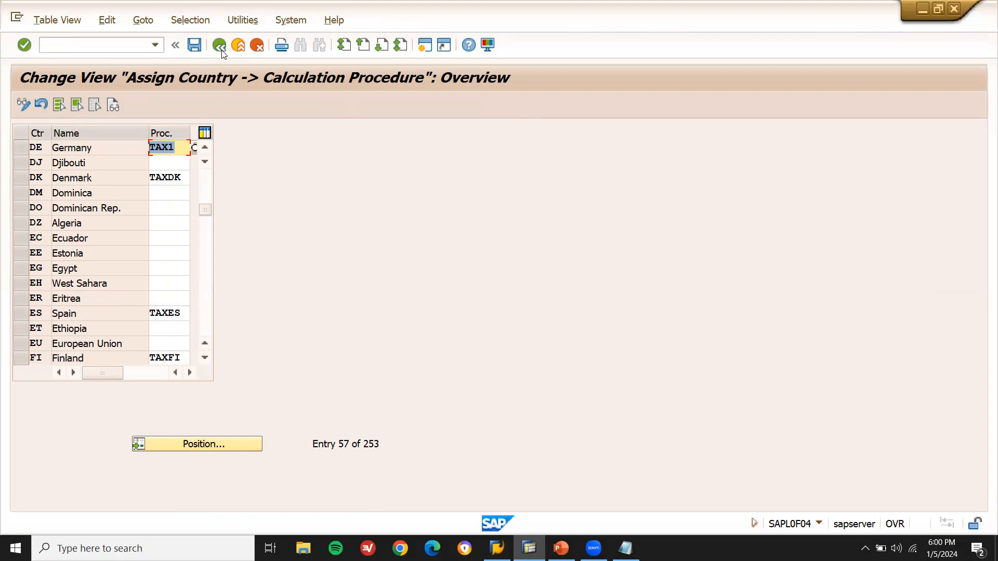
{"action": "left_click", "coordinate": [219, 45]}
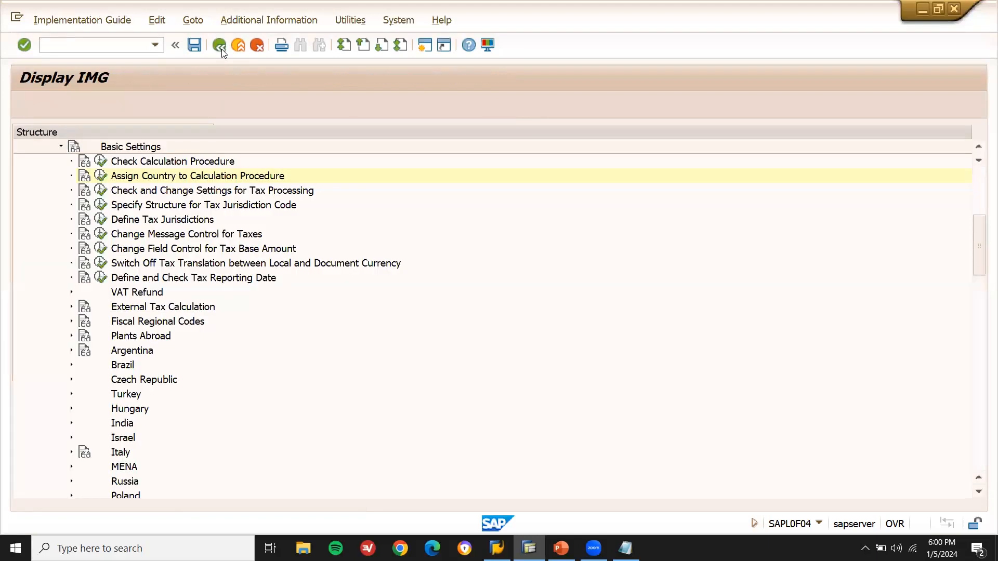
{"action": "double_click", "coordinate": [196, 176]}
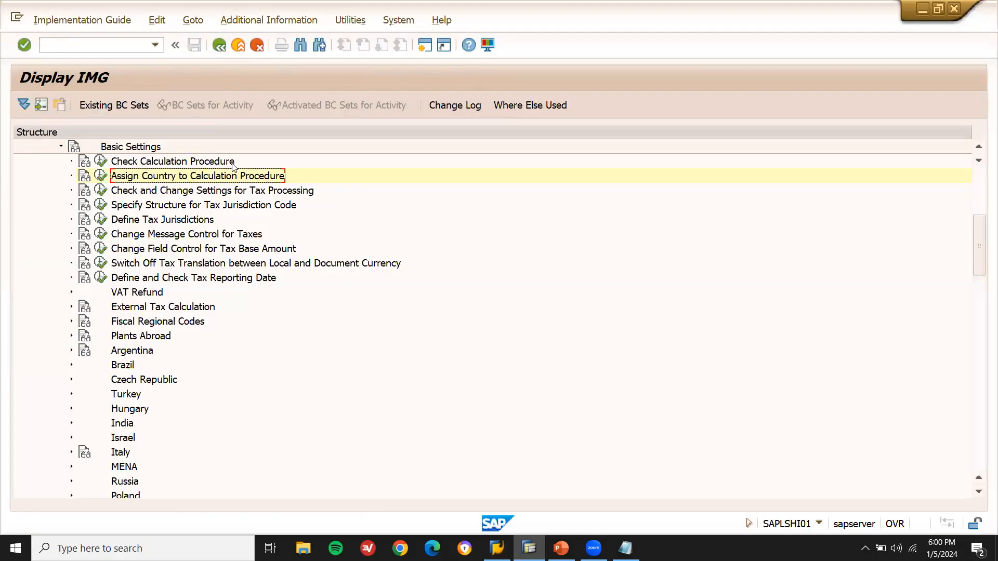
- Inspect procedure TAX1's control steps, including the input tax state step, then return to the activities
{"action": "left_click", "coordinate": [172, 161]}
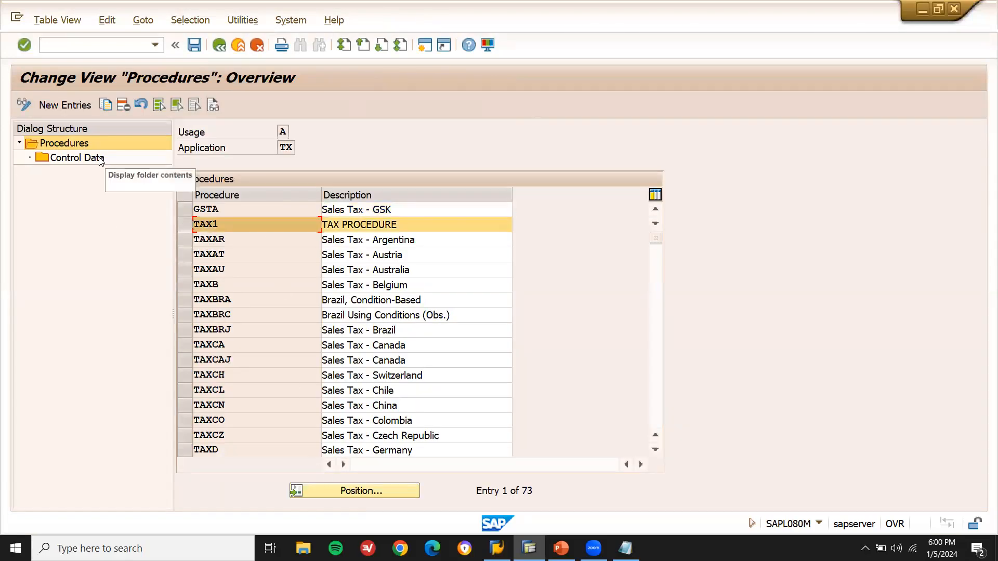
{"action": "double_click", "coordinate": [76, 157]}
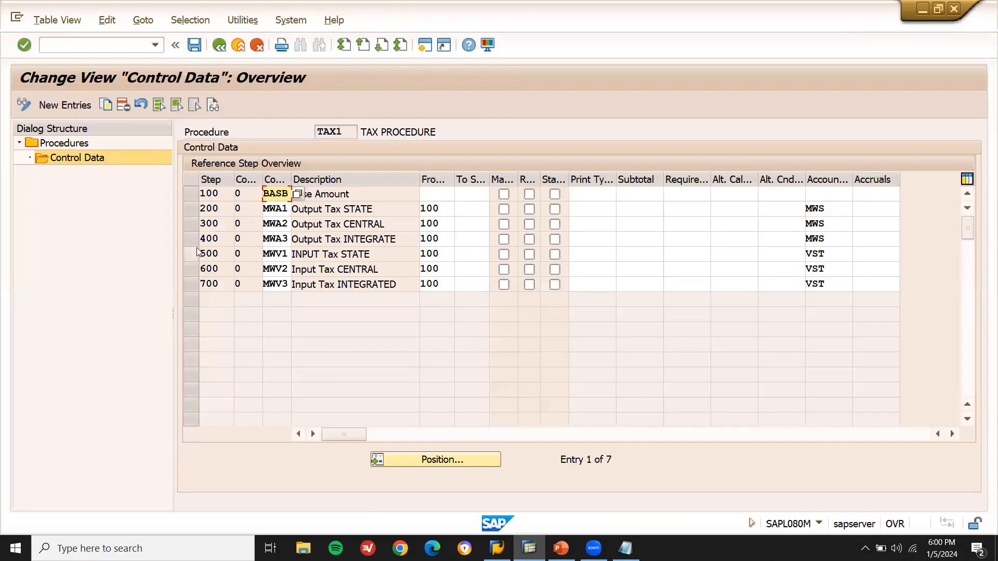
{"action": "left_click", "coordinate": [190, 253]}
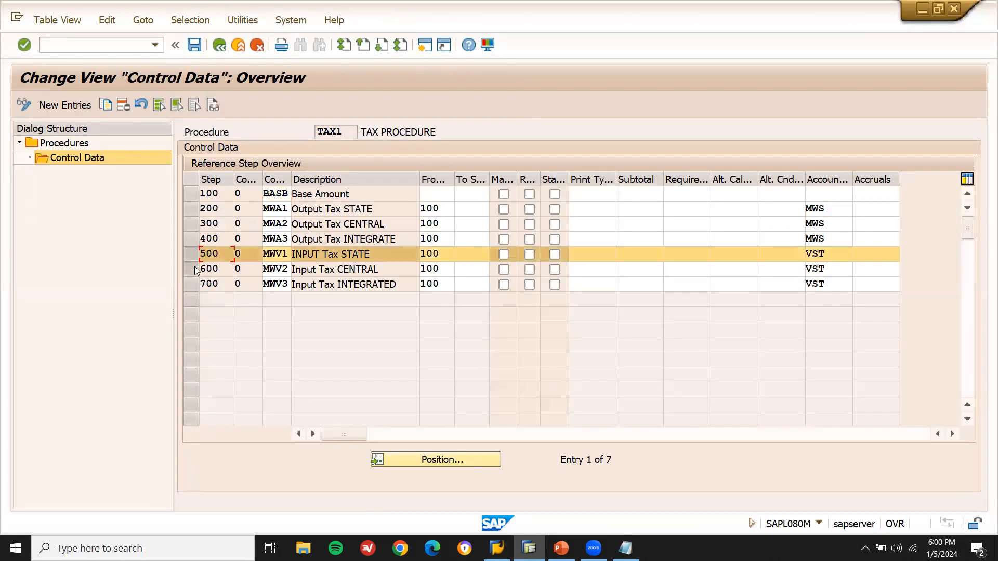
{"action": "left_click", "coordinate": [190, 283]}
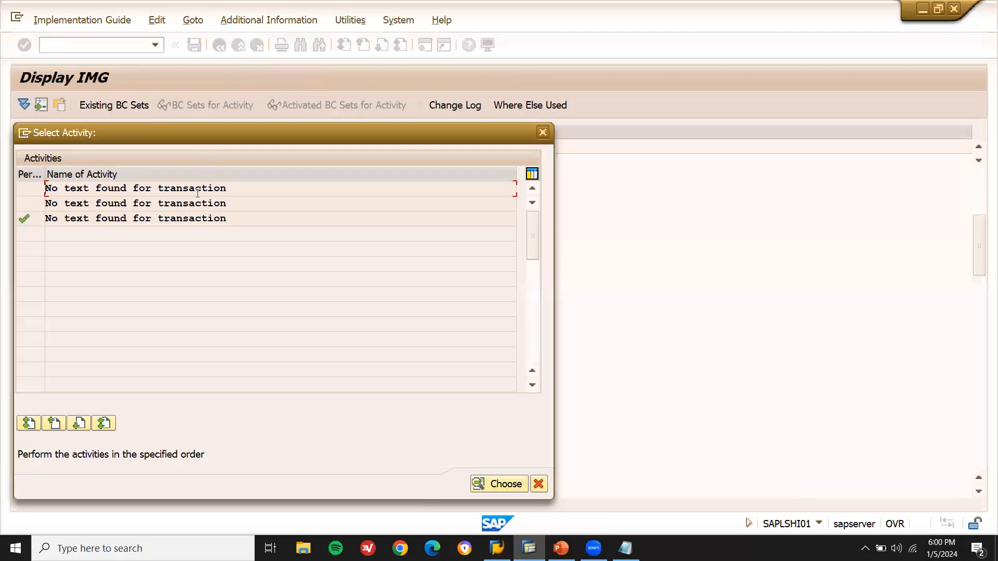
- Position to condition type BASB, clear its MWST access sequence and save
{"action": "left_click", "coordinate": [191, 203]}
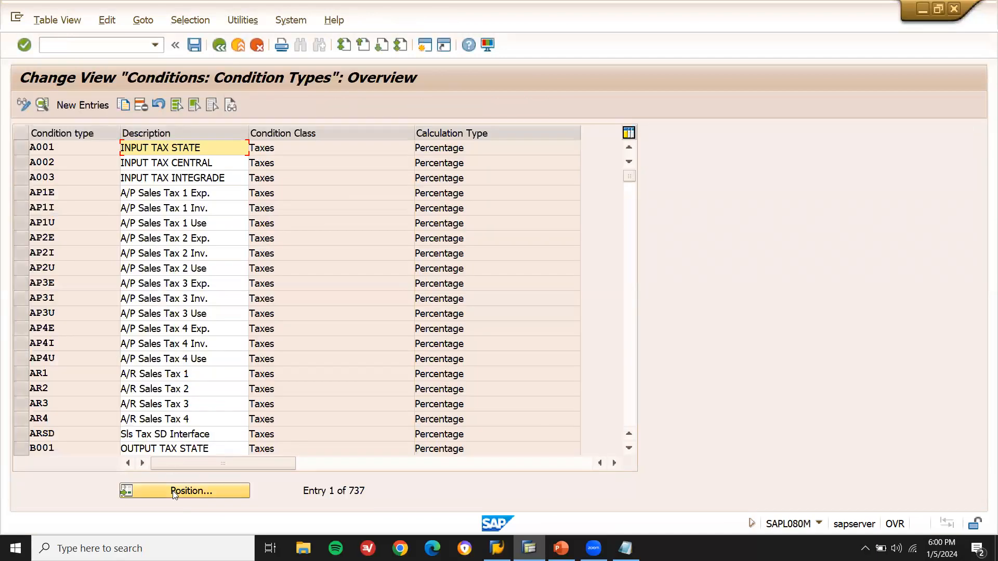
{"action": "left_click", "coordinate": [184, 491]}
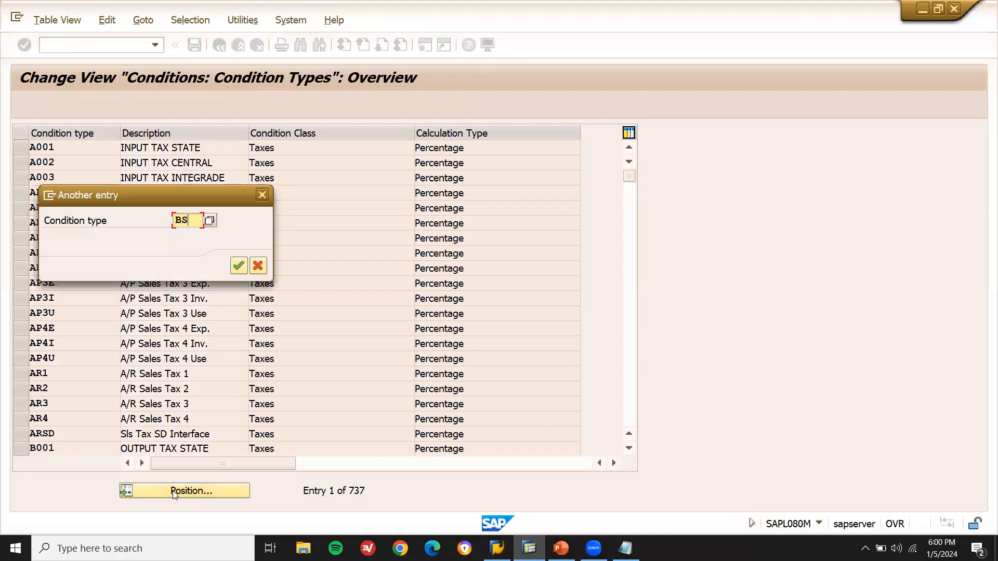
{"action": "left_click", "coordinate": [238, 265]}
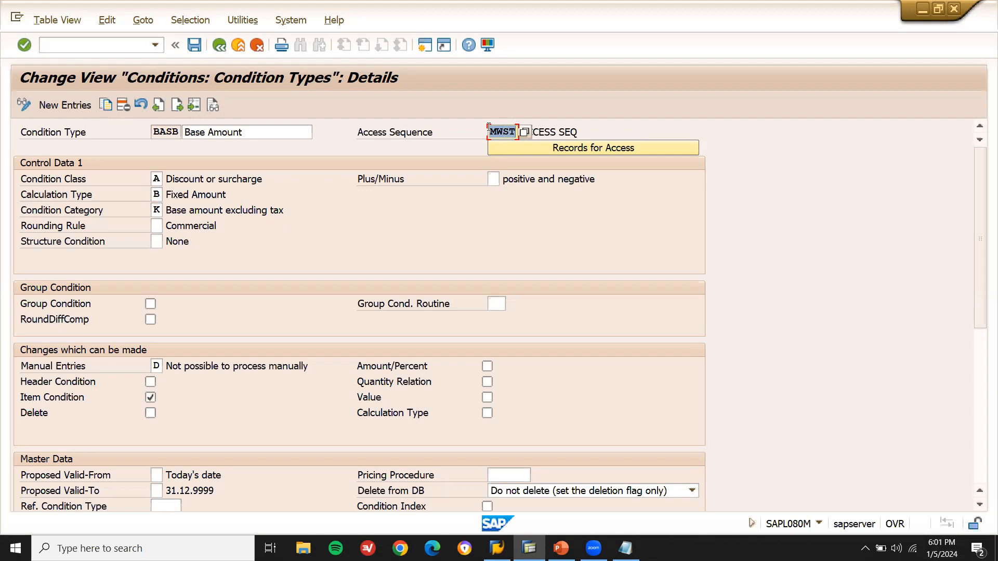
{"action": "left_click", "coordinate": [524, 131]}
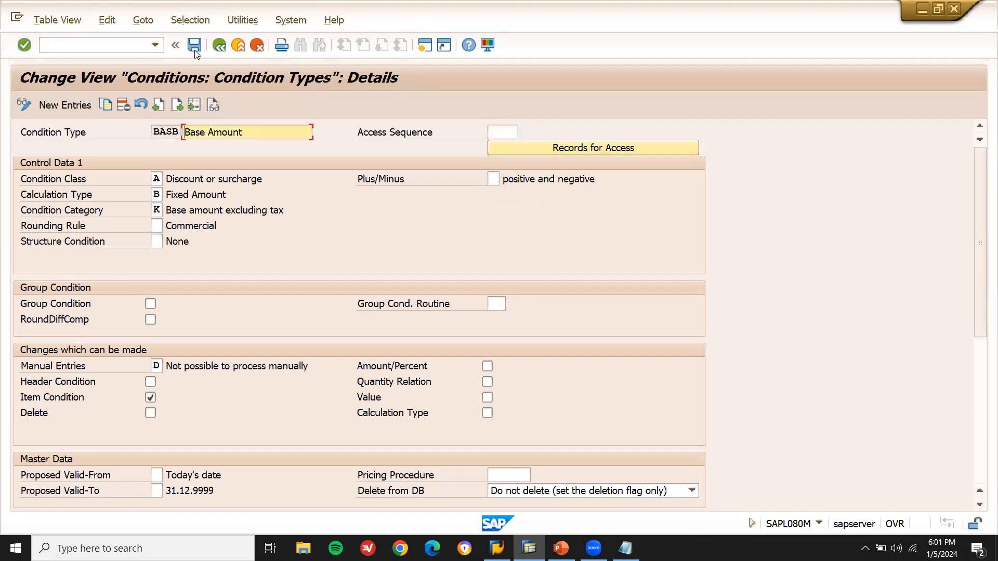
{"action": "left_click", "coordinate": [194, 45]}
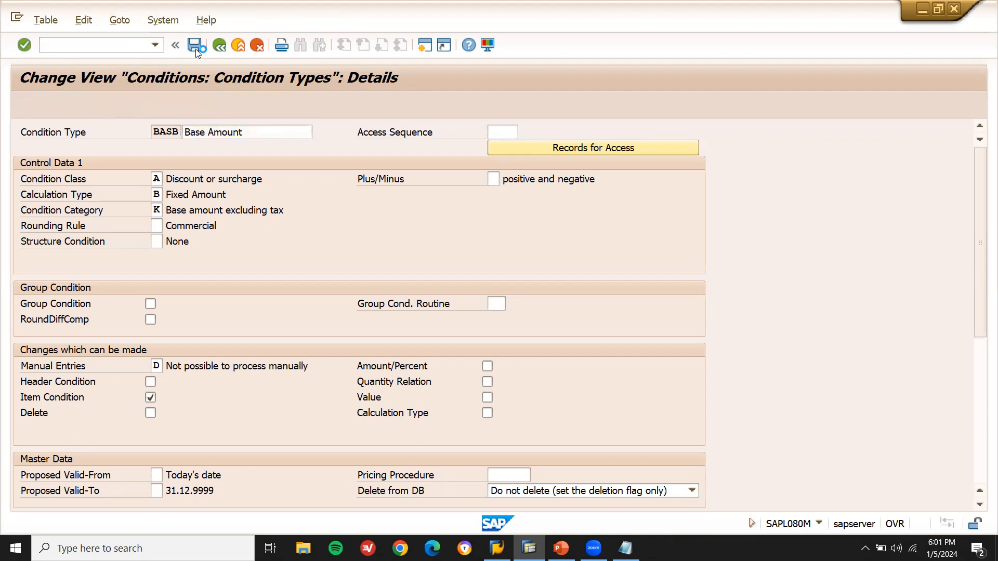
- Save BASB under customizing request MD1K904073 and clear its access sequence field
{"action": "left_click", "coordinate": [196, 45]}
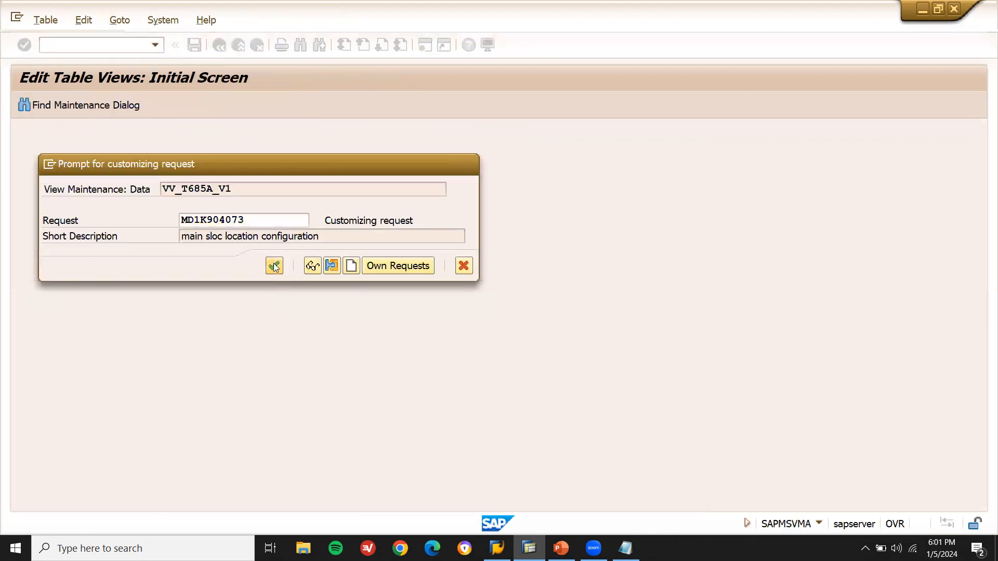
{"action": "left_click", "coordinate": [274, 265]}
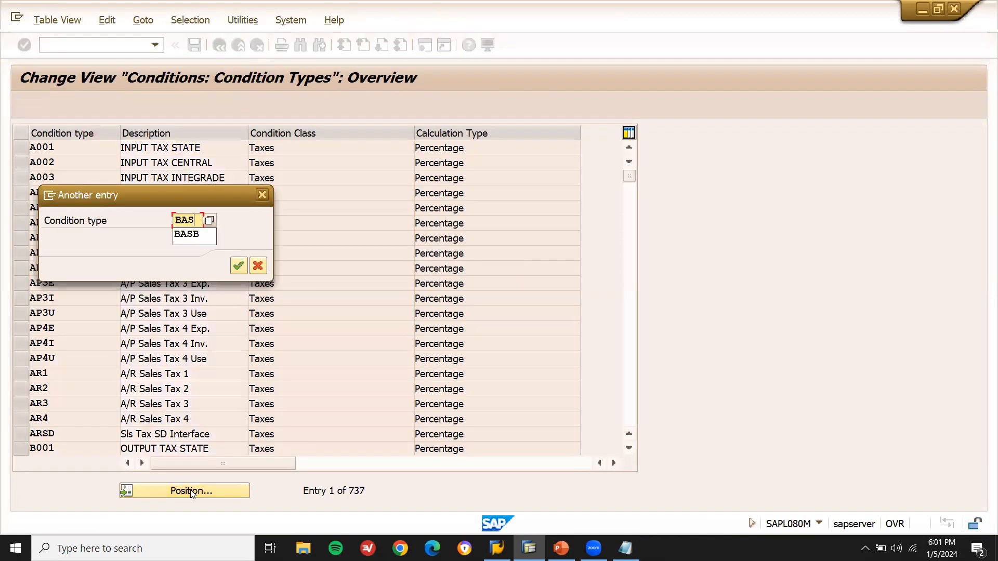
{"action": "left_click", "coordinate": [238, 266]}
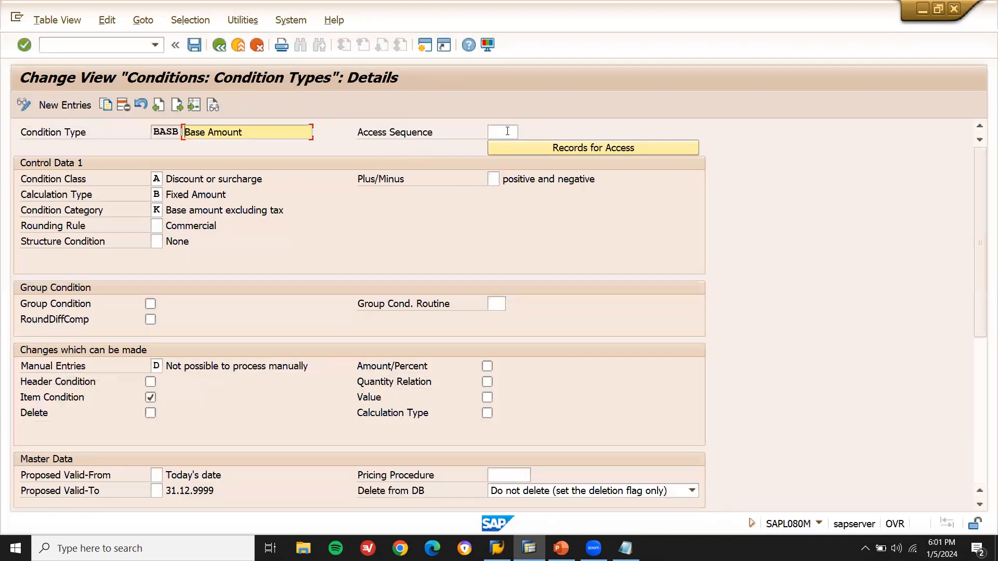
{"action": "left_click", "coordinate": [501, 132]}
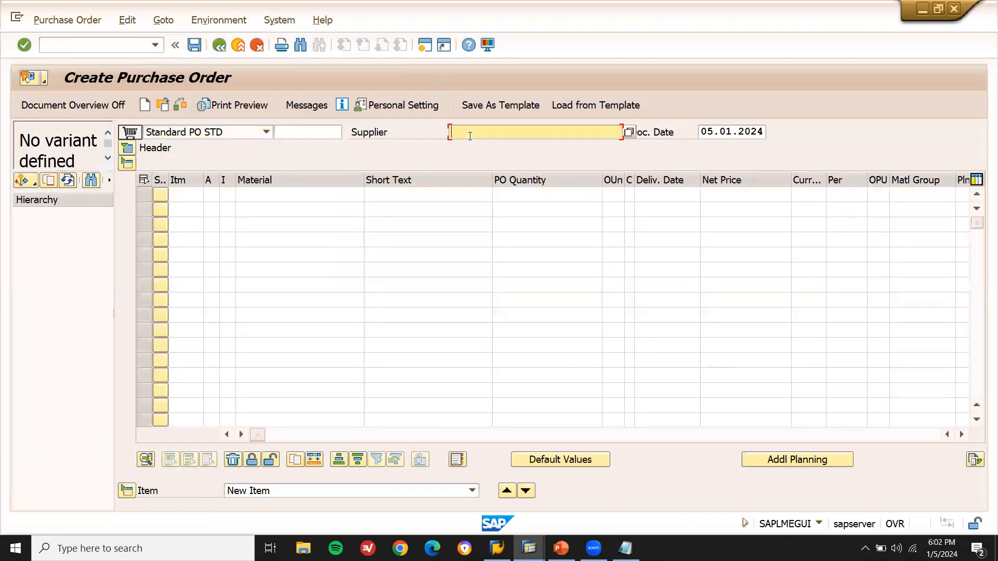
{"action": "type", "text": "8700000187 U inds pvt ltd india U ind.."}
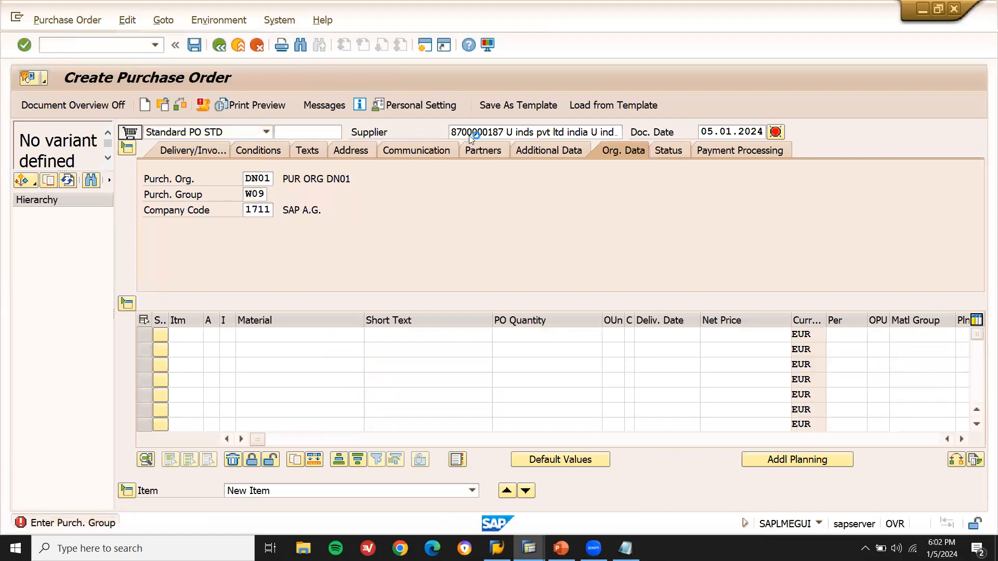
{"action": "left_click", "coordinate": [300, 335]}
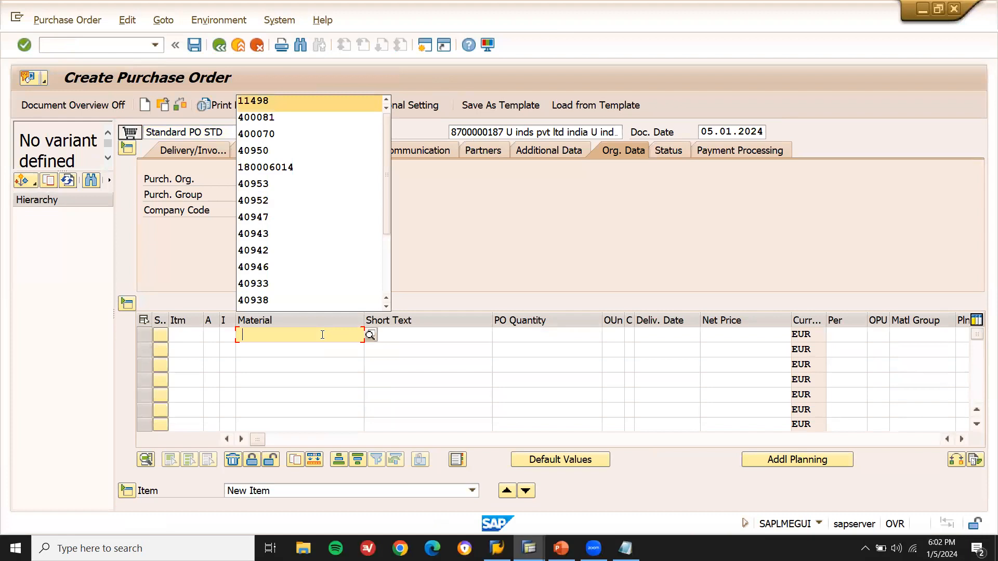
{"action": "left_click", "coordinate": [252, 100]}
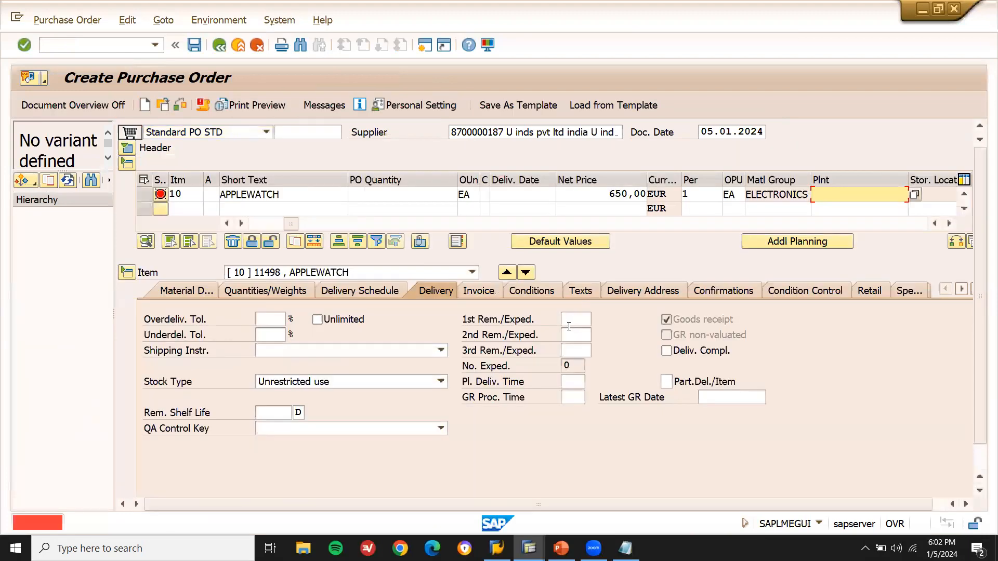
{"action": "type", "text": "DN01"}
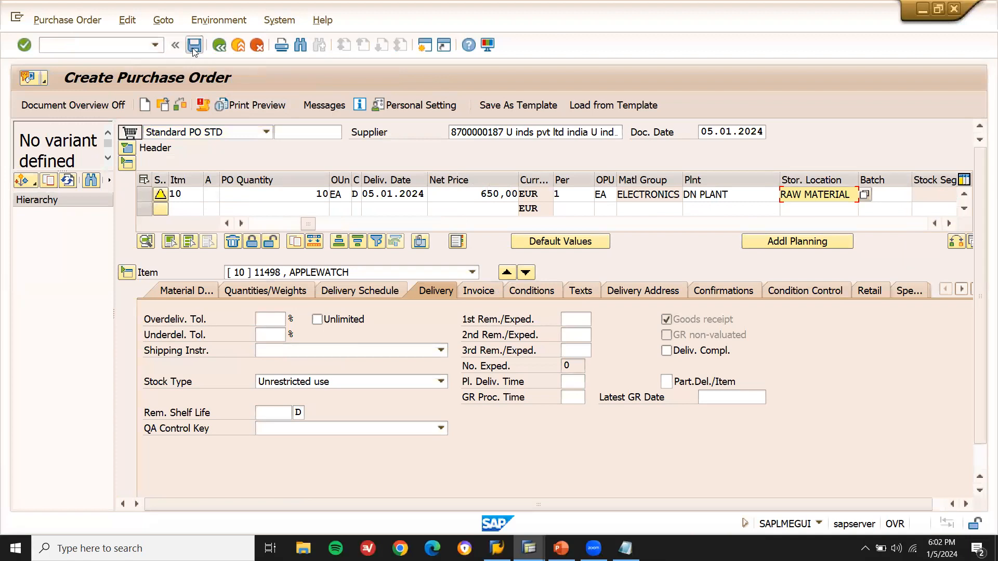
{"action": "left_click", "coordinate": [194, 45]}
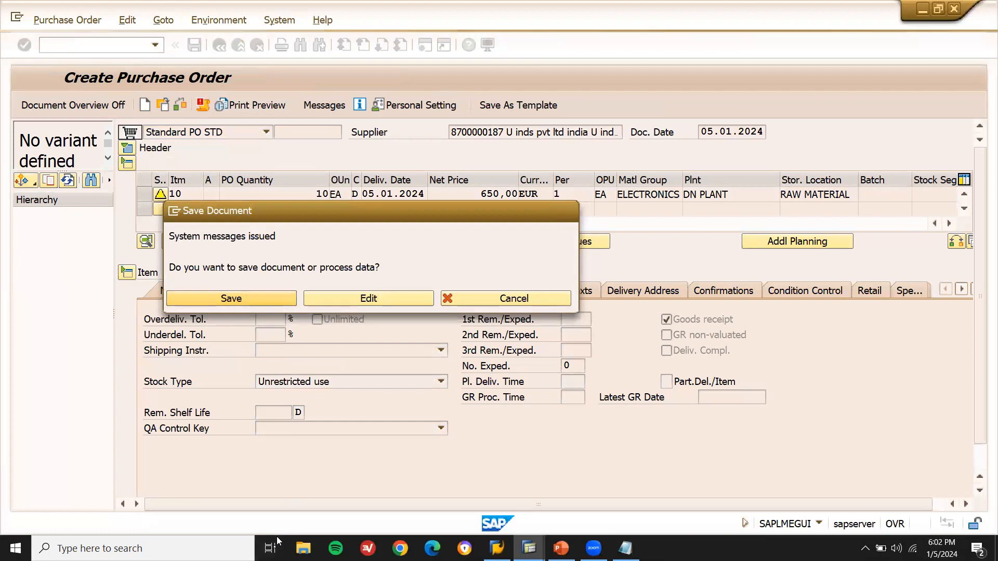
{"action": "left_click", "coordinate": [231, 298]}
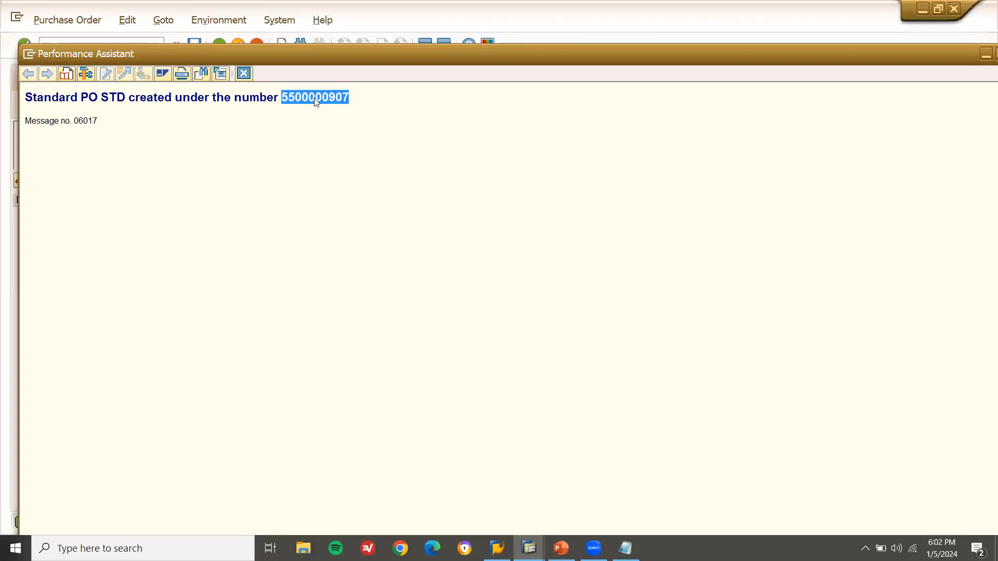
{"action": "left_click", "coordinate": [244, 74]}
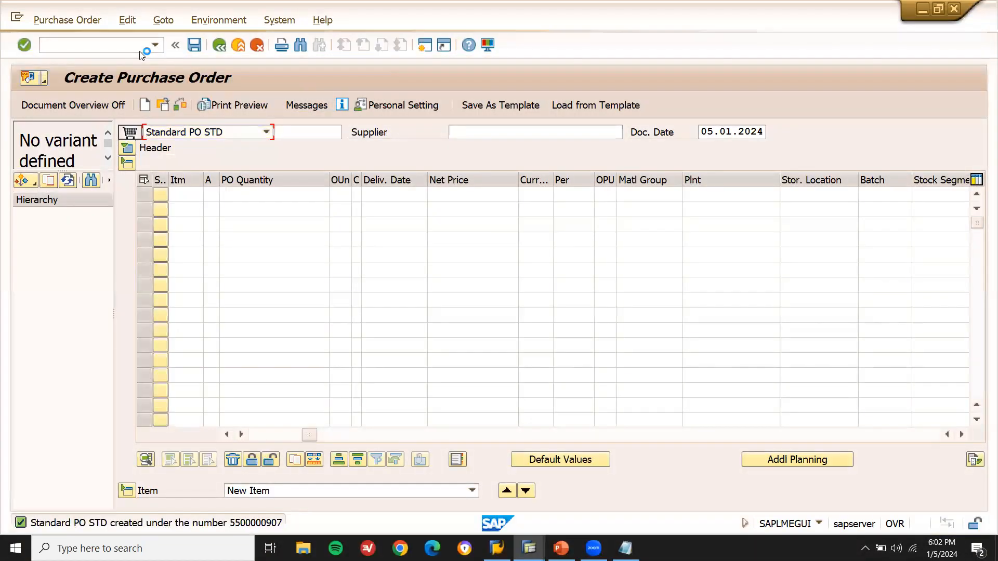
{"action": "type", "text": "/"}
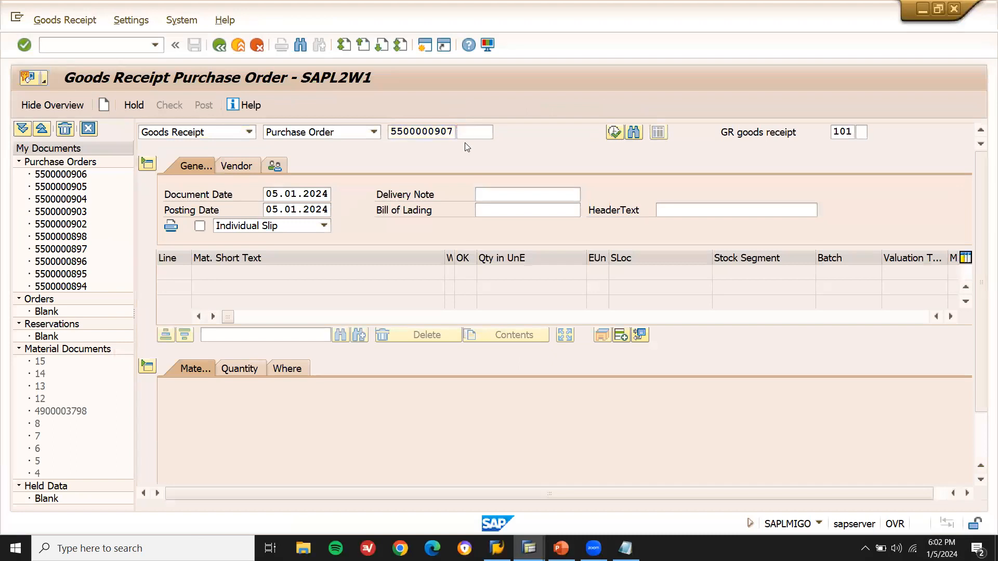
{"action": "key", "text": "Enter"}
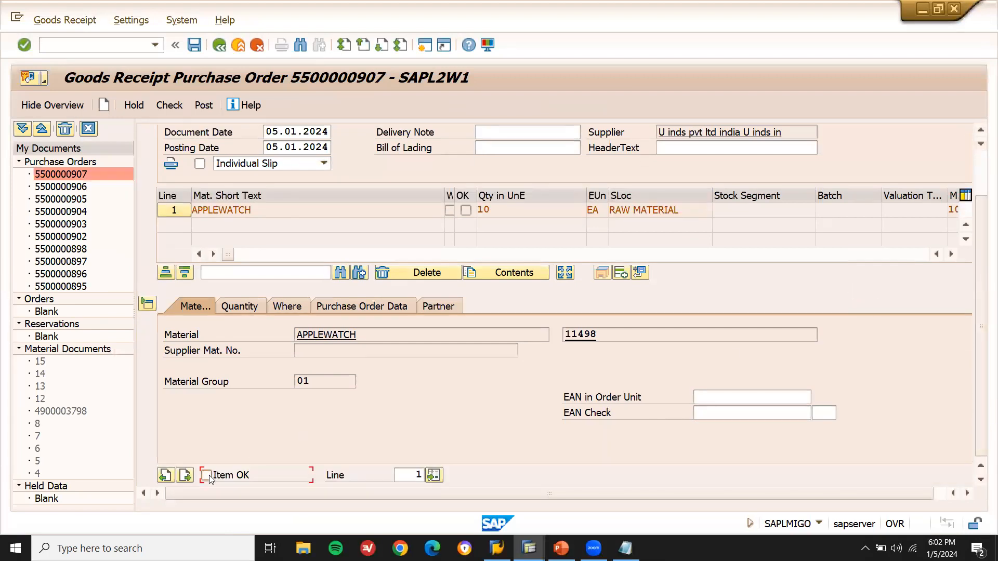
{"action": "left_click", "coordinate": [206, 475]}
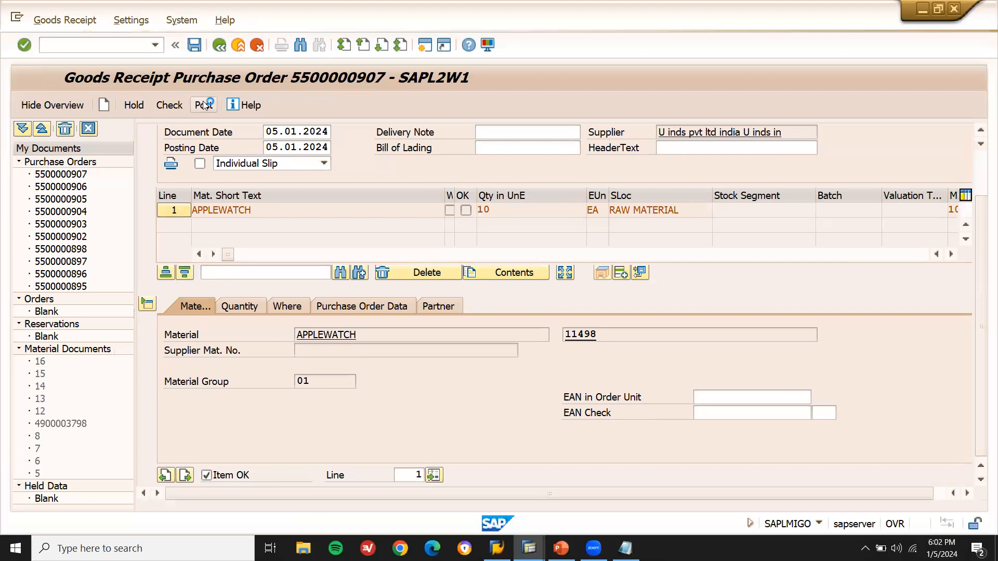
{"action": "left_click", "coordinate": [202, 105]}
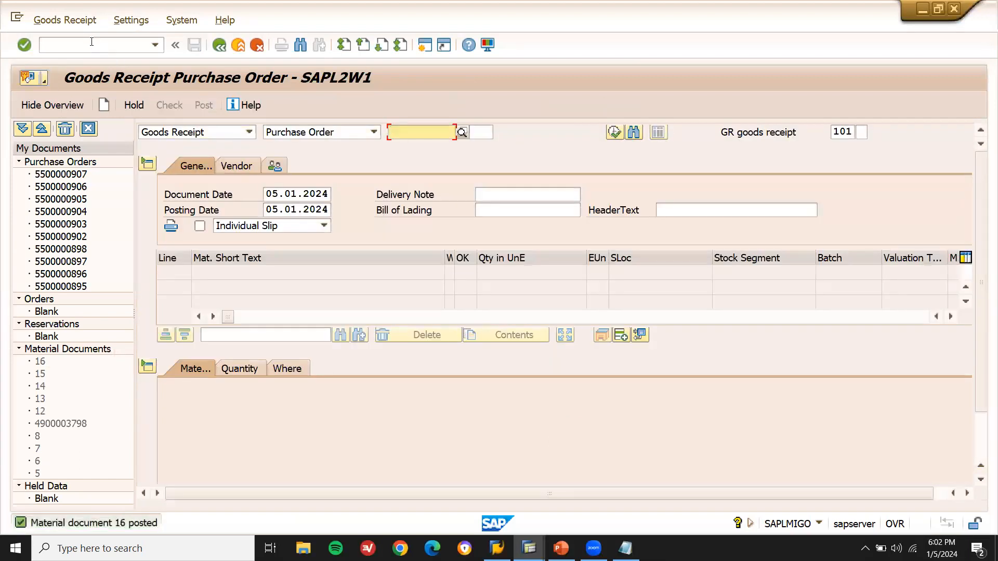
- Start MIRO with invoice date 04.01.2024, tax code Y1 and automatic tax calculation
{"action": "type", "text": "/NMI"}
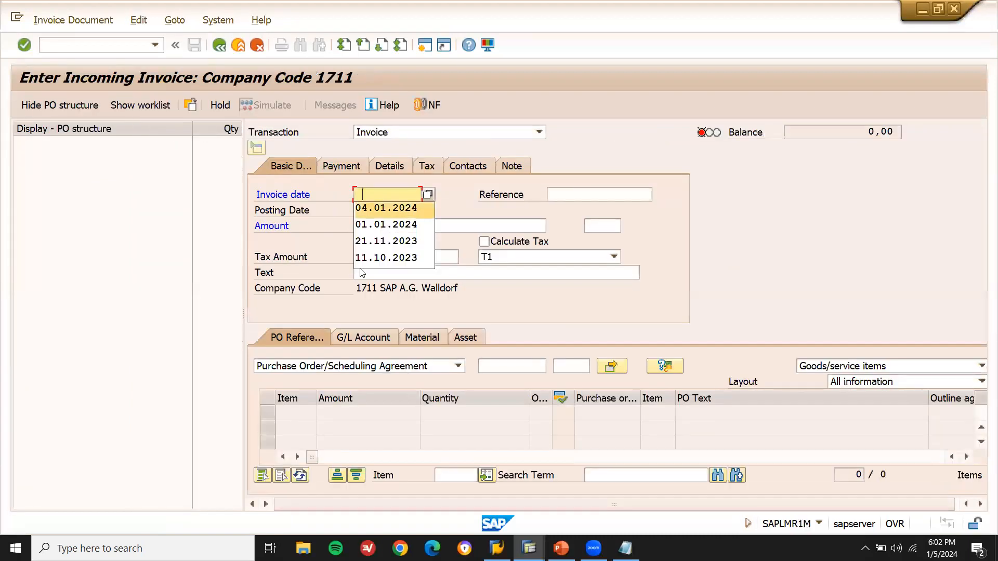
{"action": "left_click", "coordinate": [385, 208]}
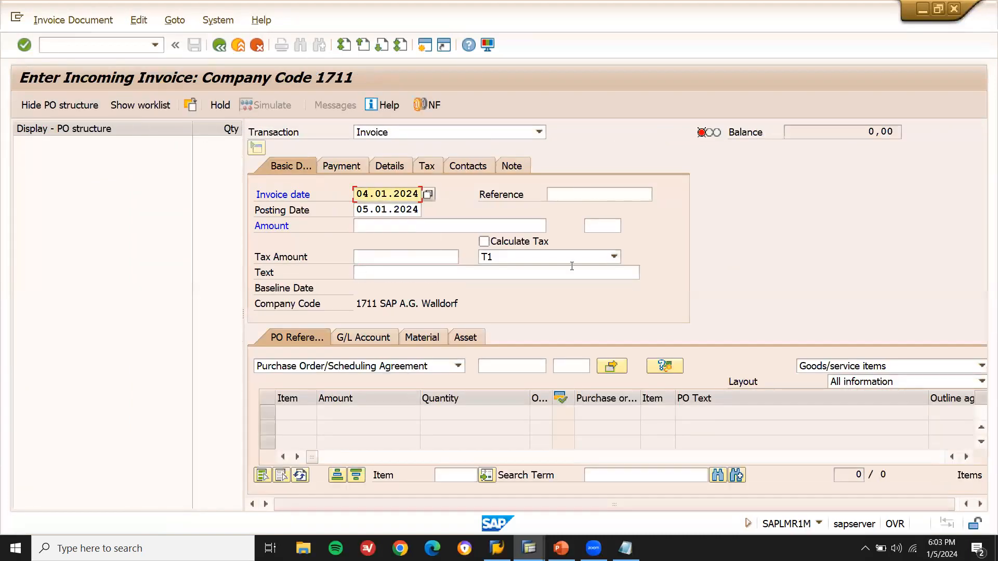
{"action": "left_click", "coordinate": [613, 256]}
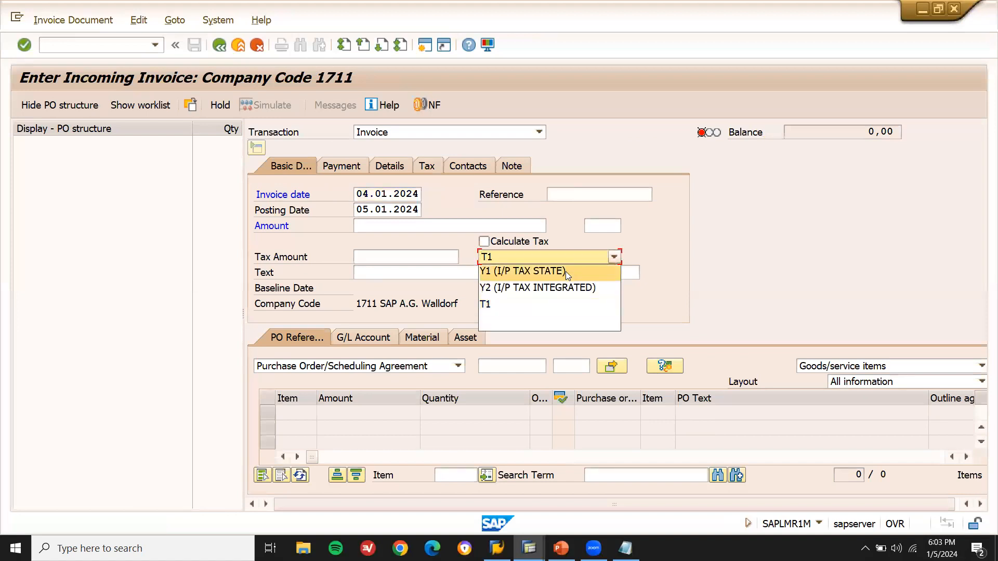
{"action": "left_click", "coordinate": [523, 270]}
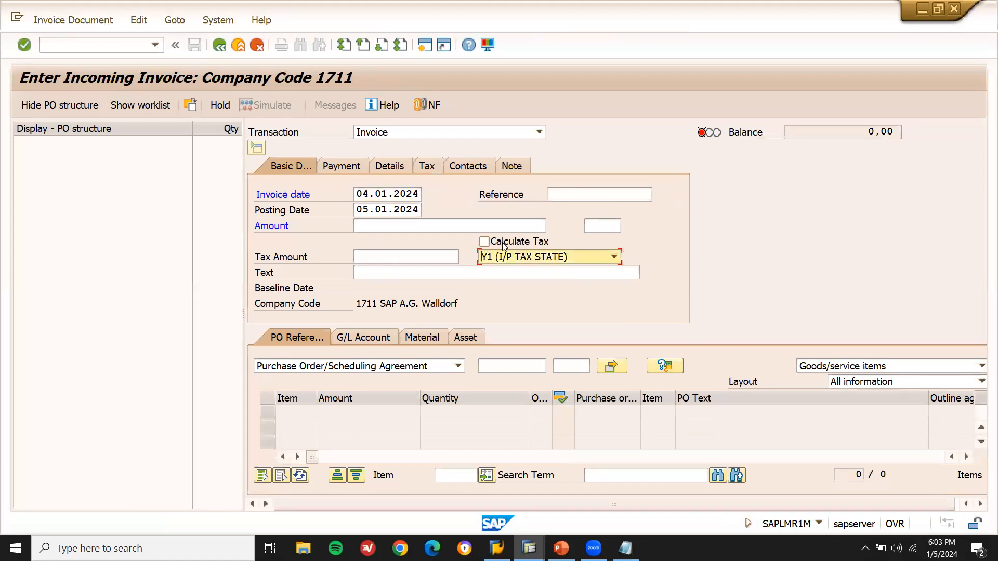
{"action": "left_click", "coordinate": [485, 241]}
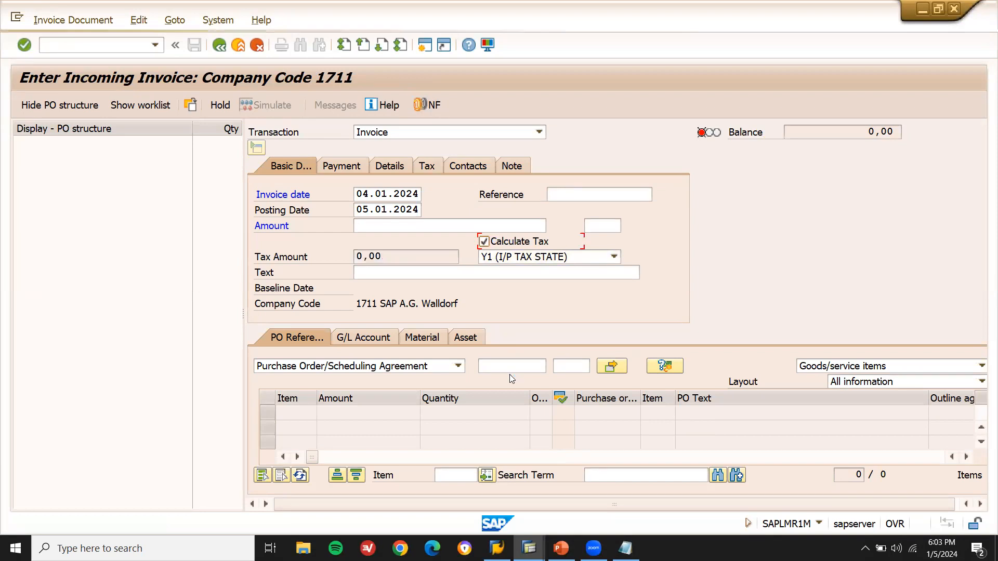
{"action": "type", "text": "5500000907"}
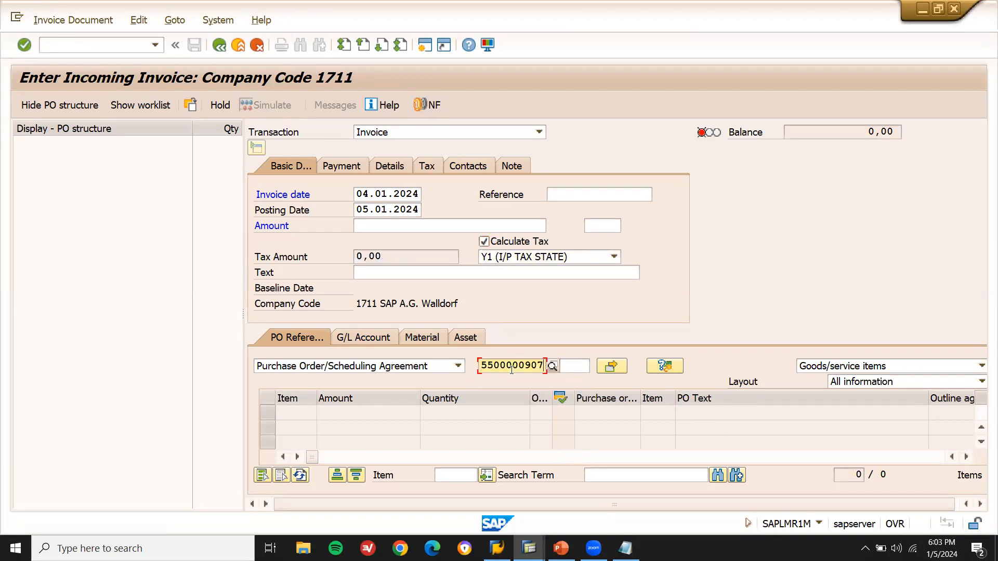
{"action": "key", "text": "Enter"}
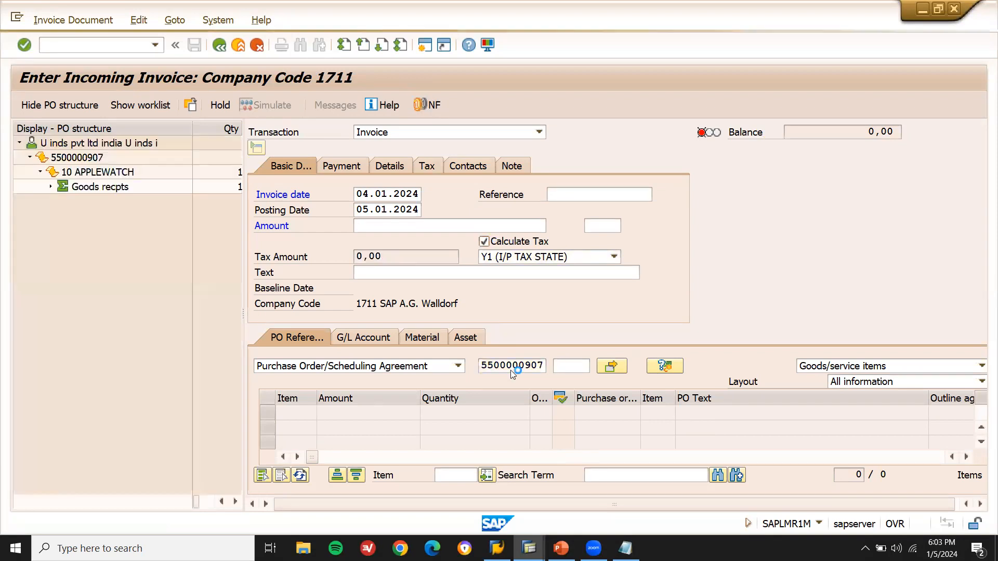
{"action": "key", "text": "Enter"}
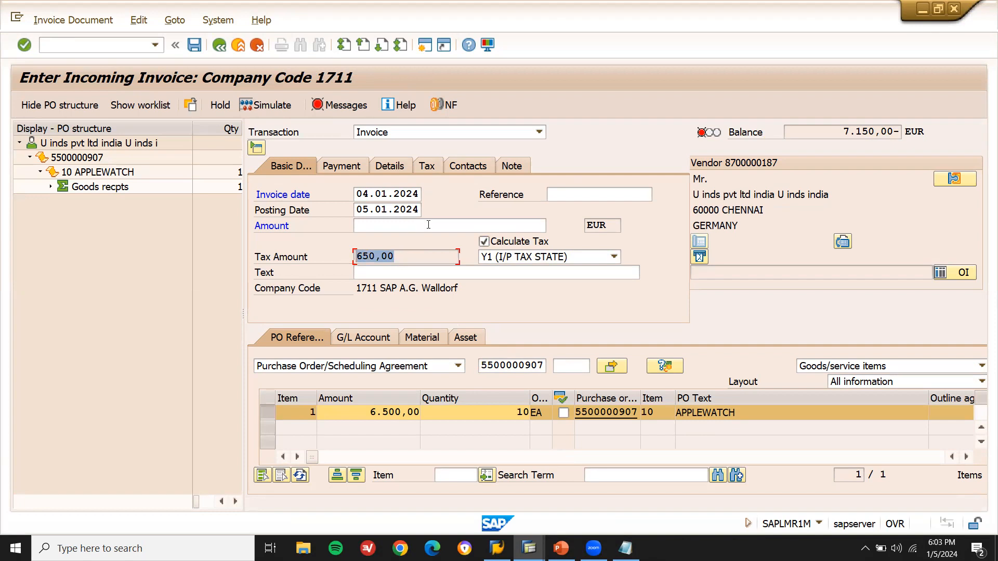
{"action": "left_click", "coordinate": [448, 225]}
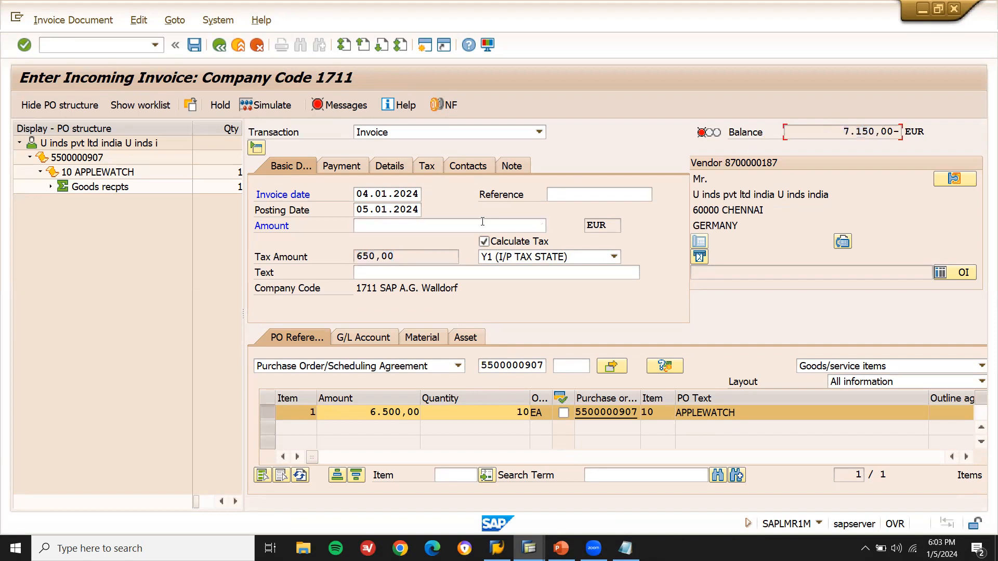
{"action": "type", "text": "7150"}
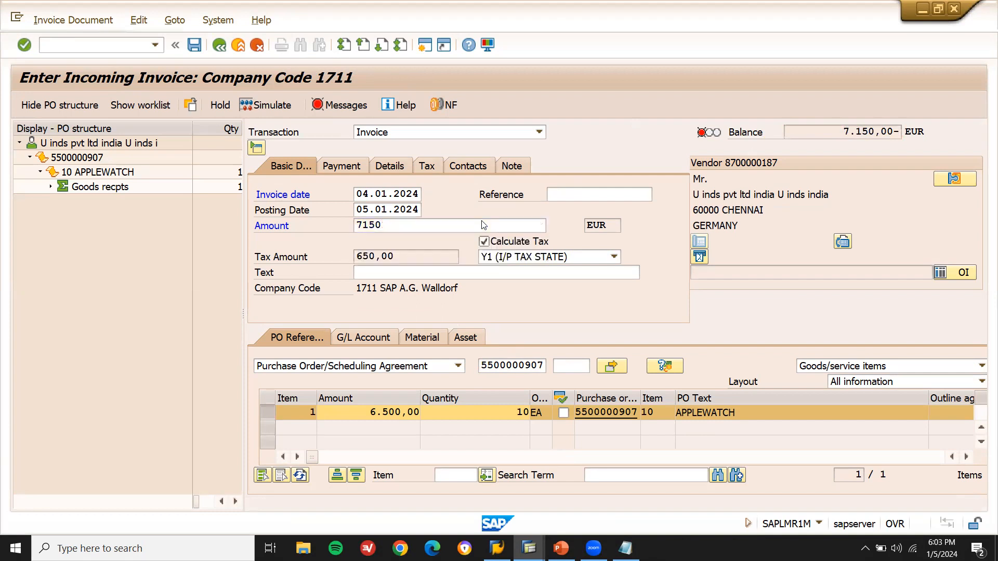
{"action": "left_click", "coordinate": [343, 166]}
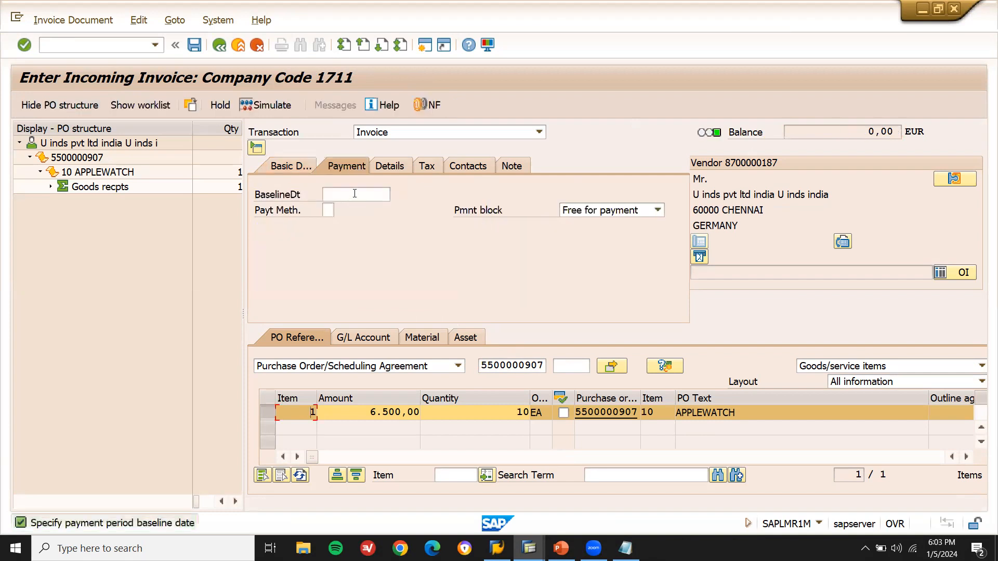
- Enter payment baseline date 04.01.2024 and post the invoice
{"action": "type", "text": "04.01.2024"}
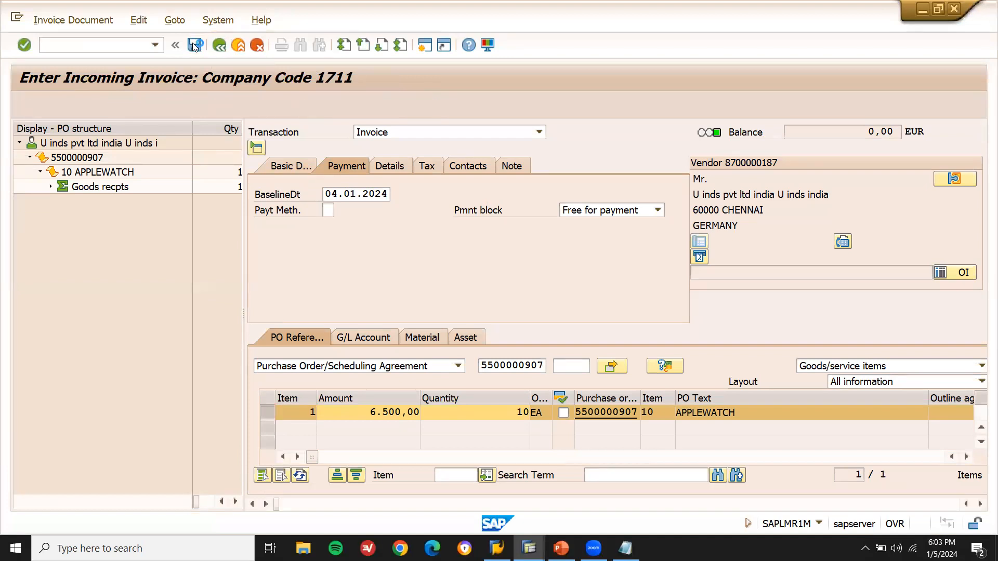
{"action": "left_click", "coordinate": [196, 45]}
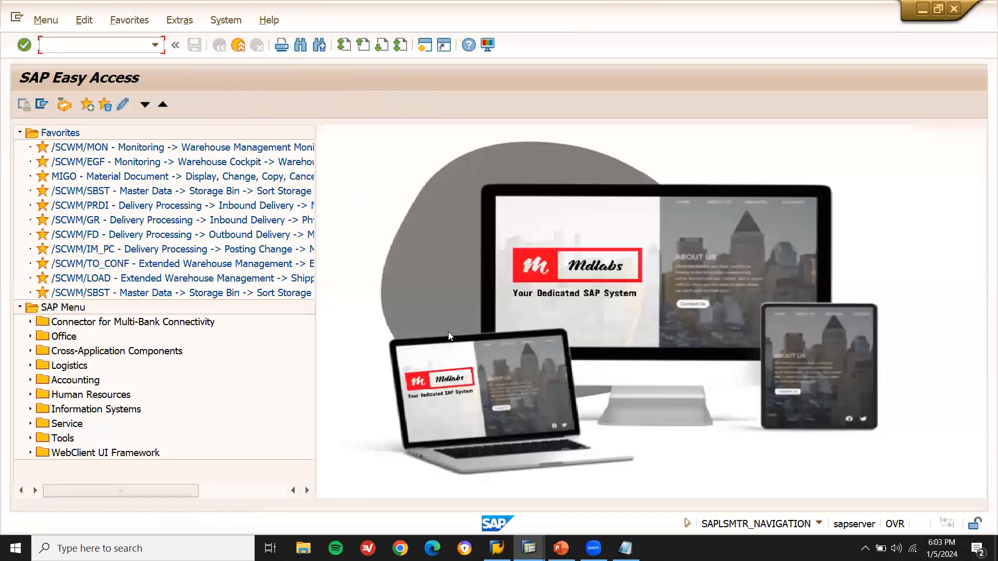
{"action": "mouse_move", "coordinate": [525, 388]}
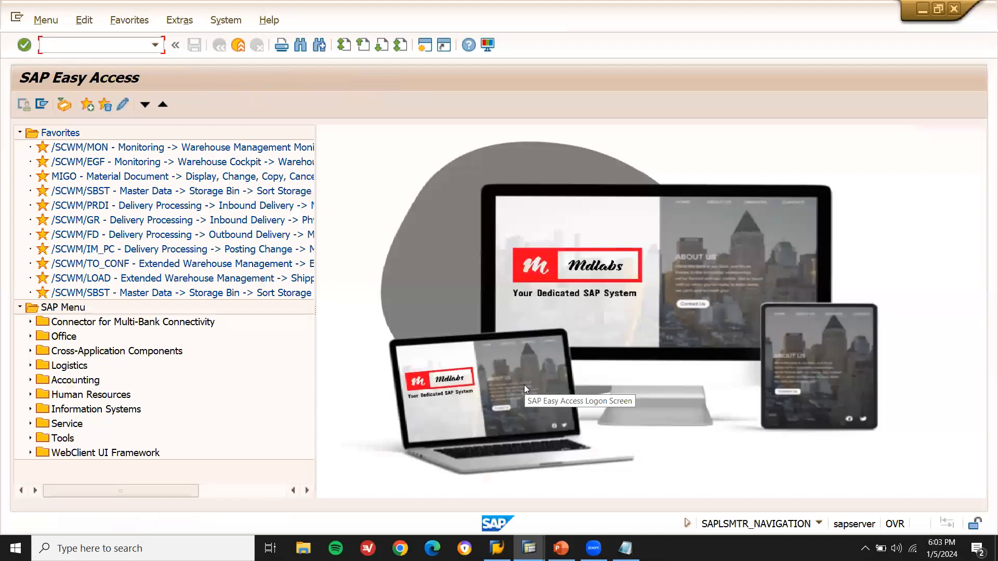